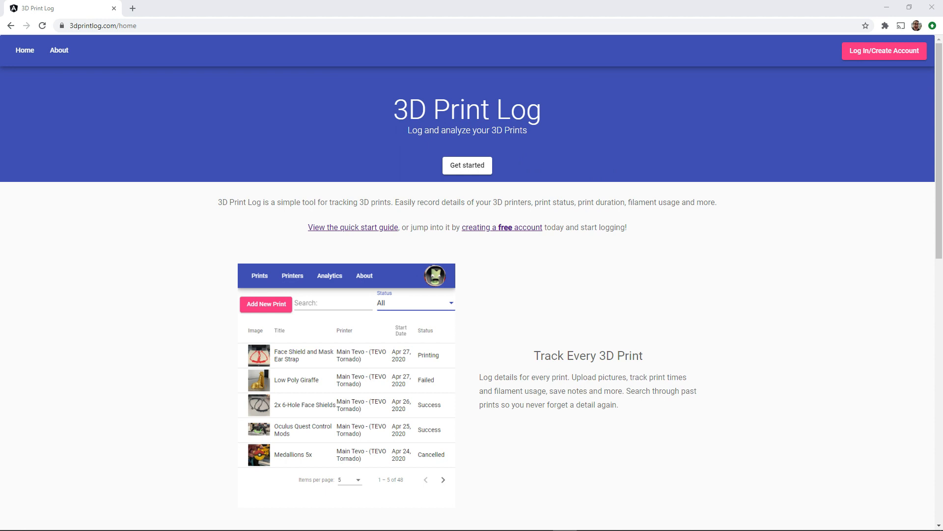
mouse_move(155, 302)
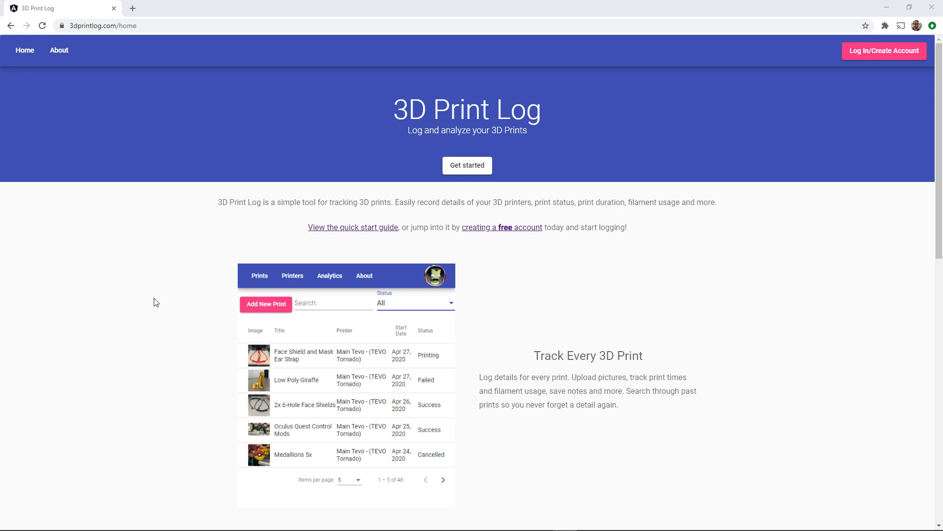
Step: Sign in to 3D Print Log with the Google account and land on the My Prints list
scroll("down", 3)
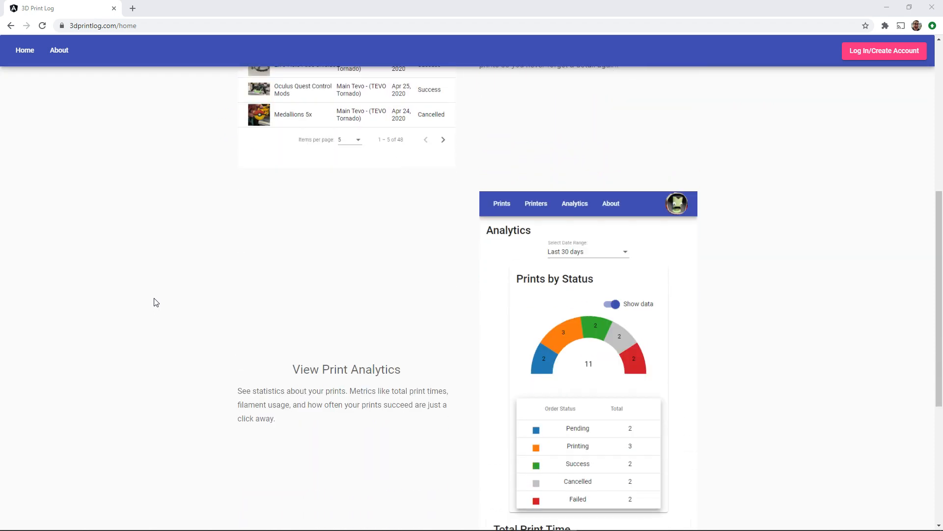
scroll("down", 3)
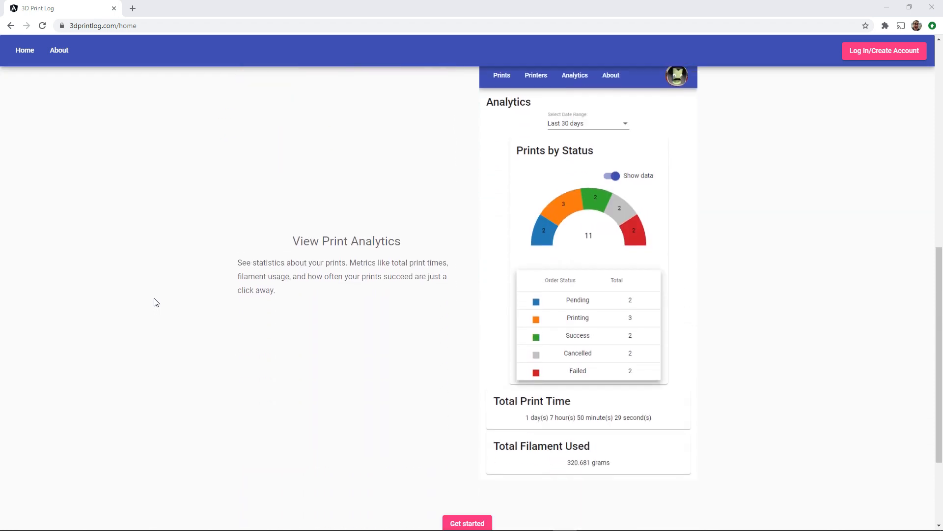
scroll("down", 3)
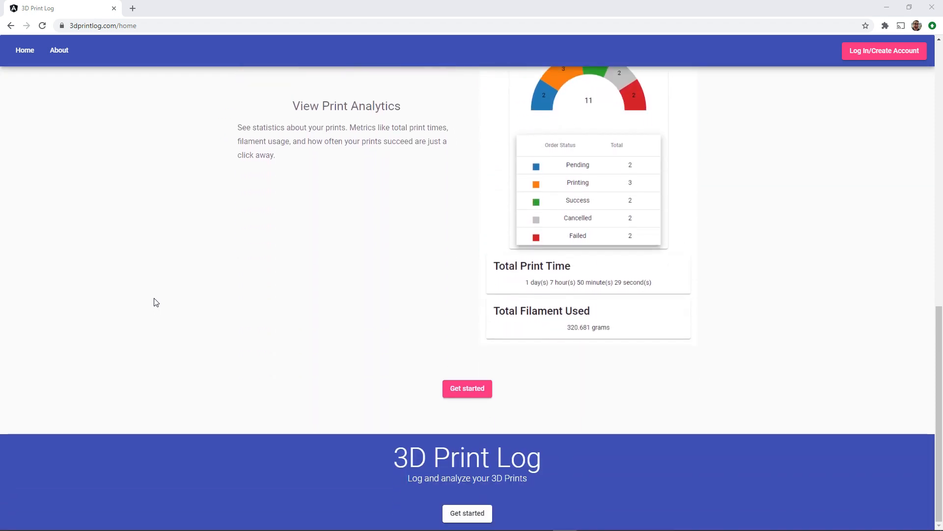
scroll("up", 3)
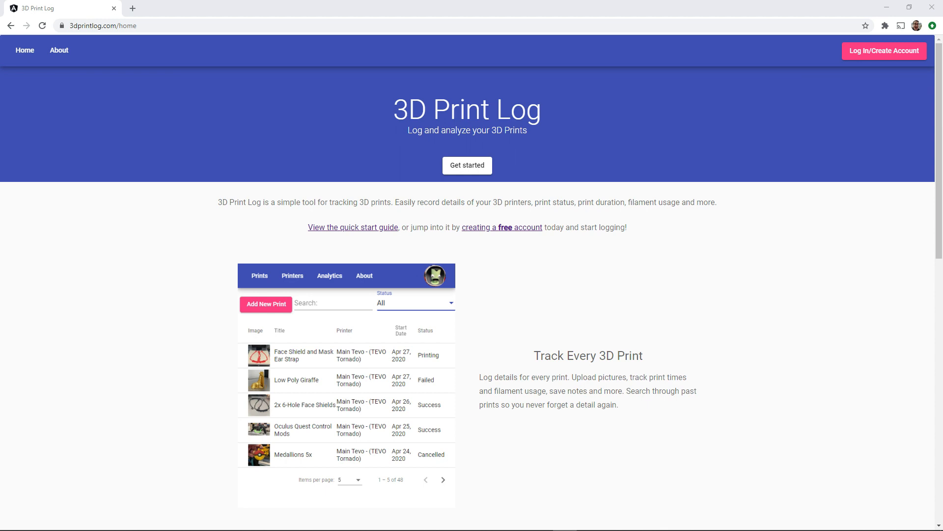
mouse_move(117, 306)
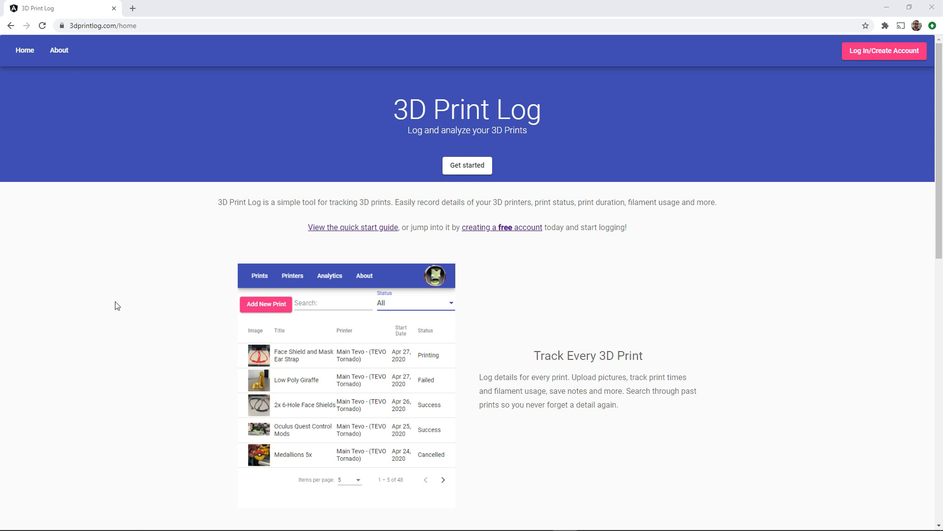
scroll("down", 3)
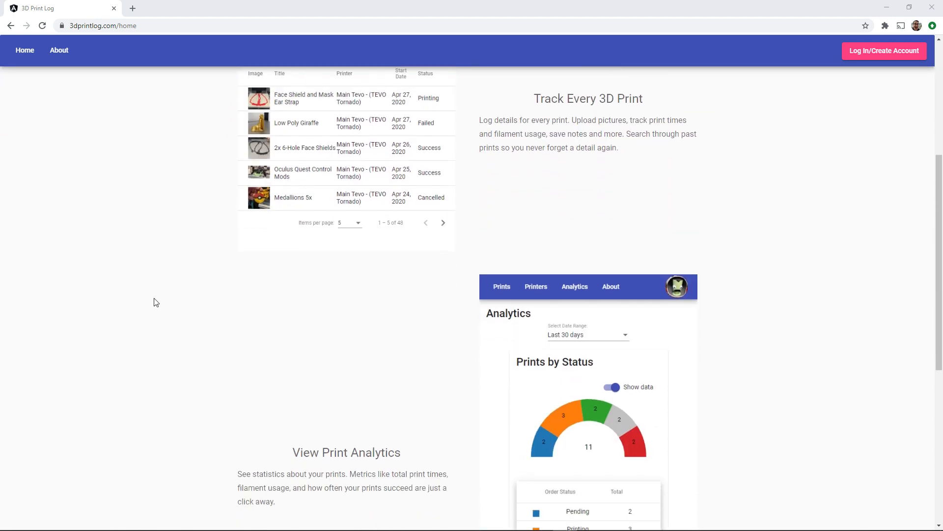
scroll("down", 3)
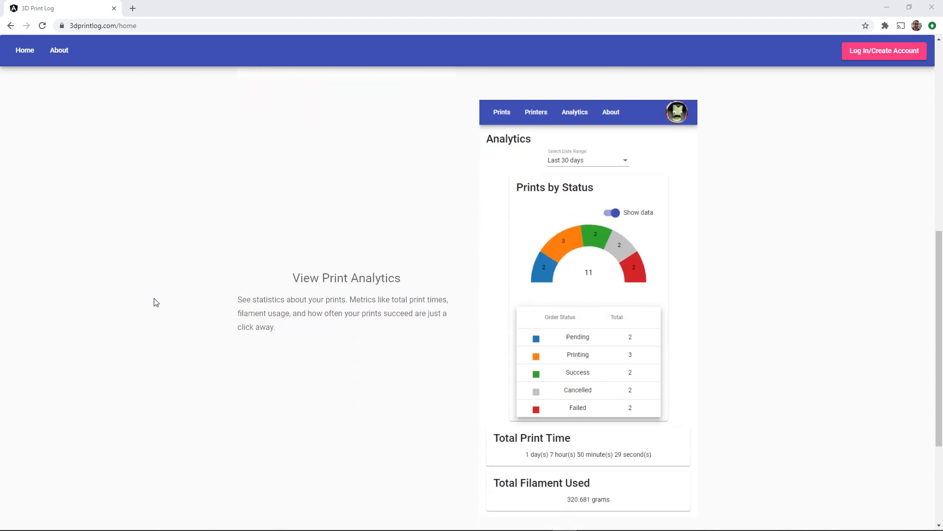
scroll("down", 3)
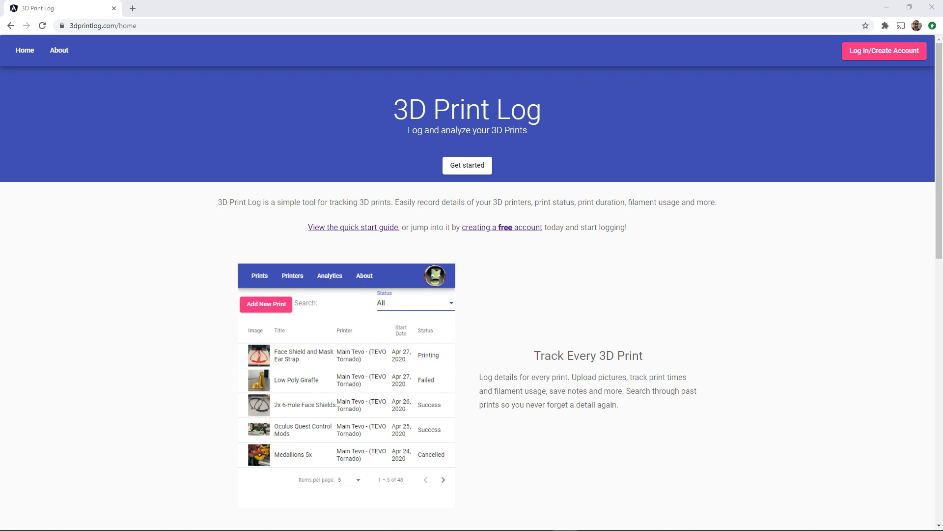
left_click(884, 51)
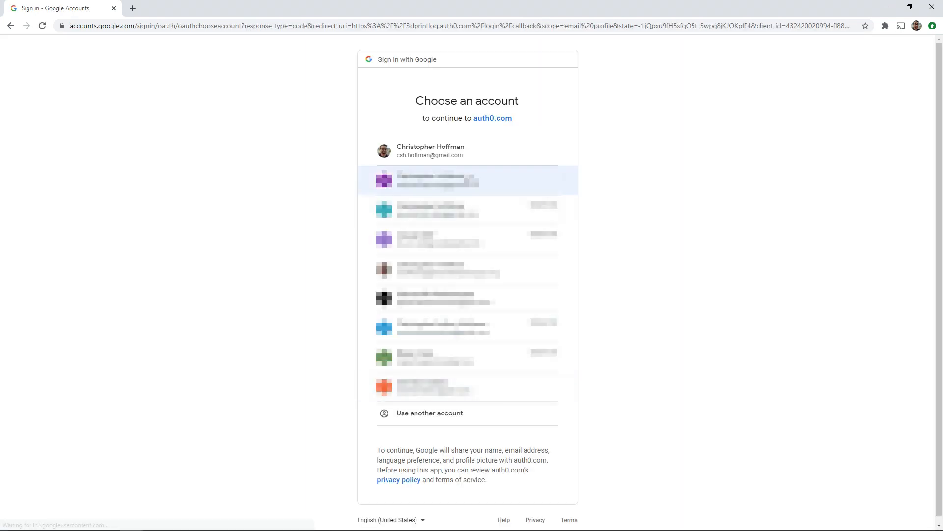
left_click(437, 180)
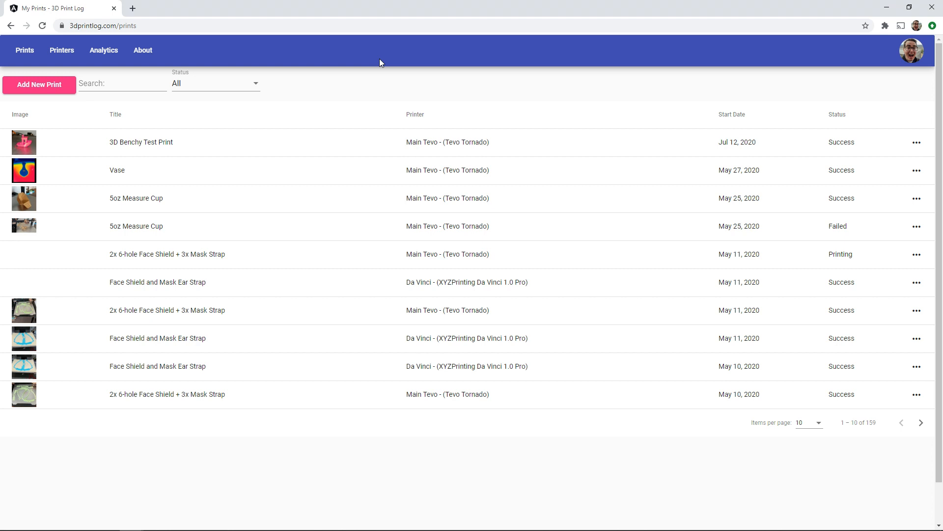
mouse_move(366, 90)
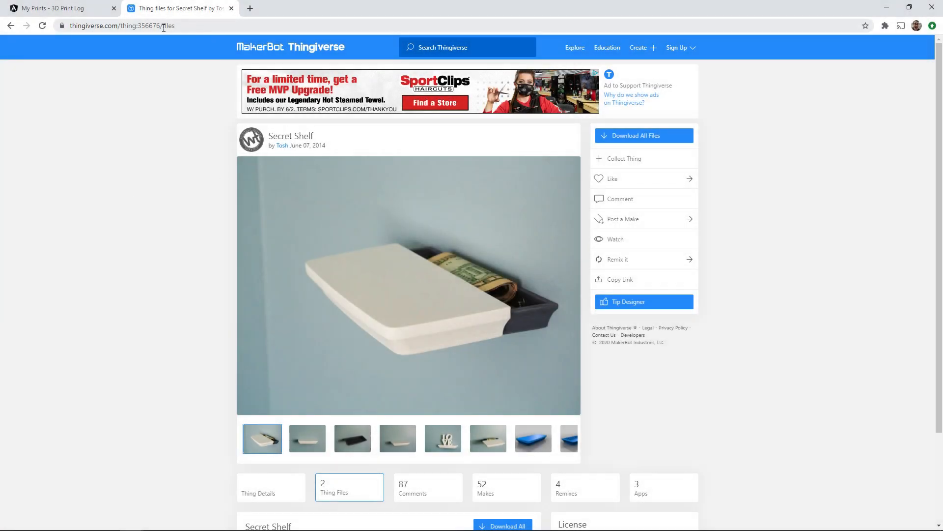
Step: Copy the Secret Shelf page URL from the Thingiverse address bar
left_click(142, 25)
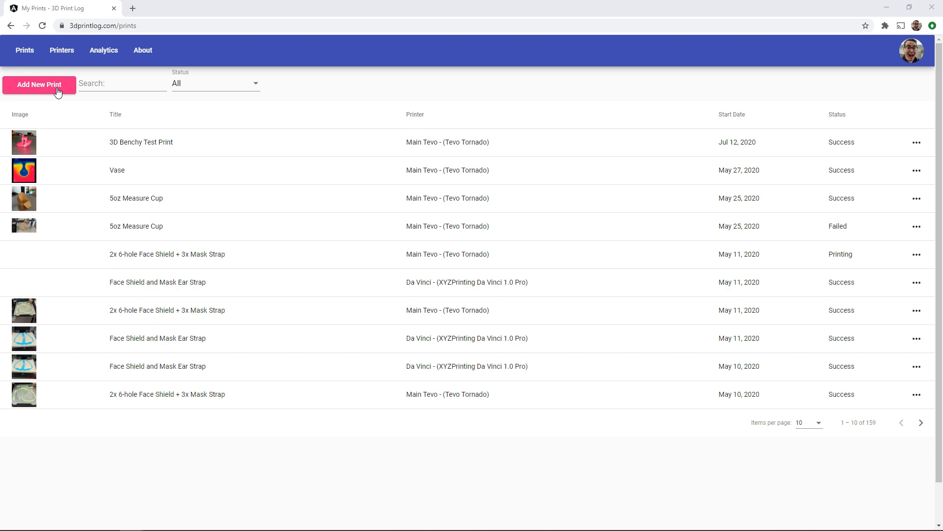
left_click(39, 84)
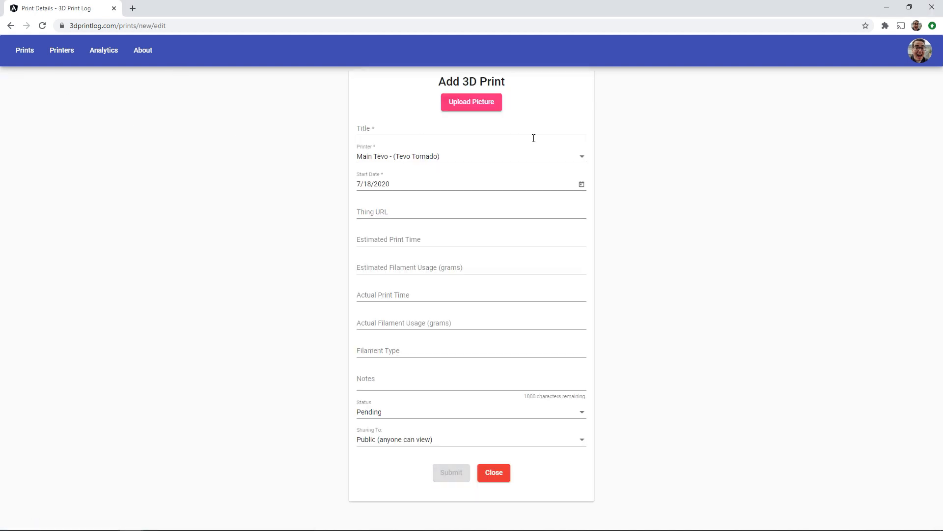
type("Secret Shelf")
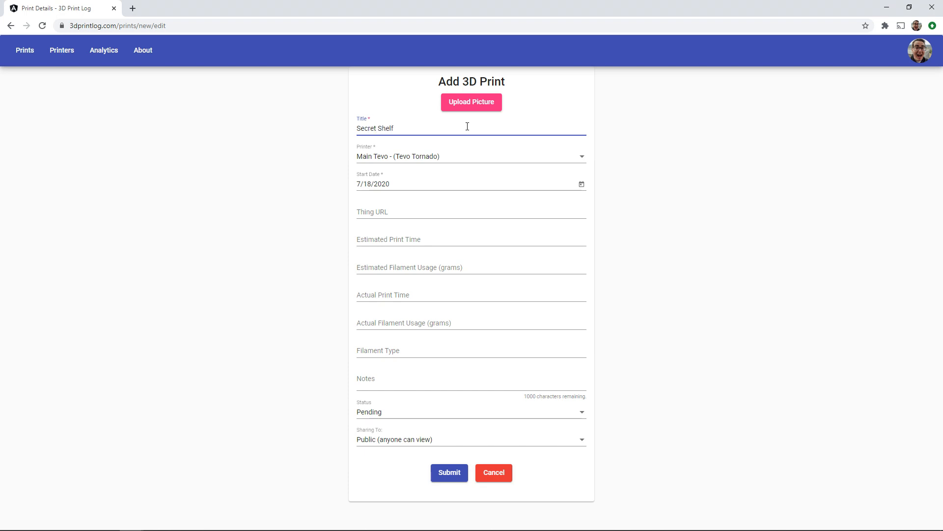
left_click(471, 156)
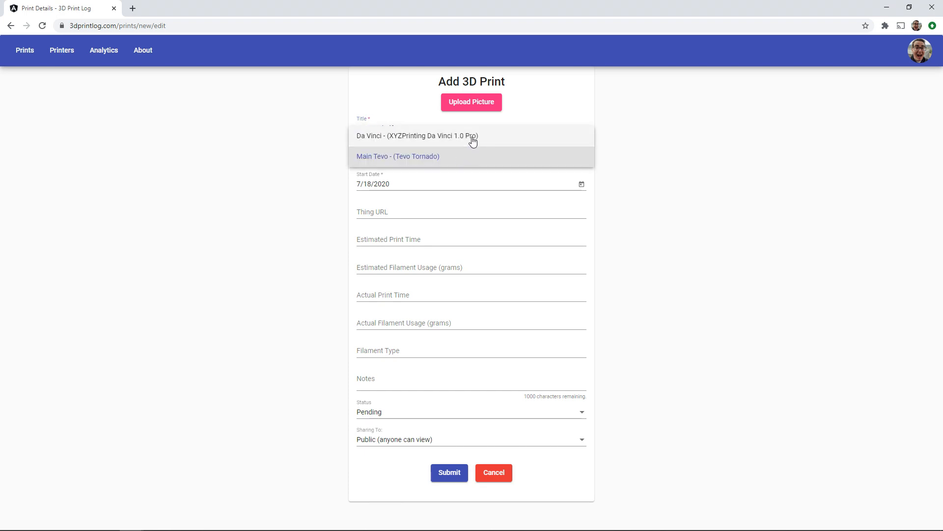
left_click(397, 156)
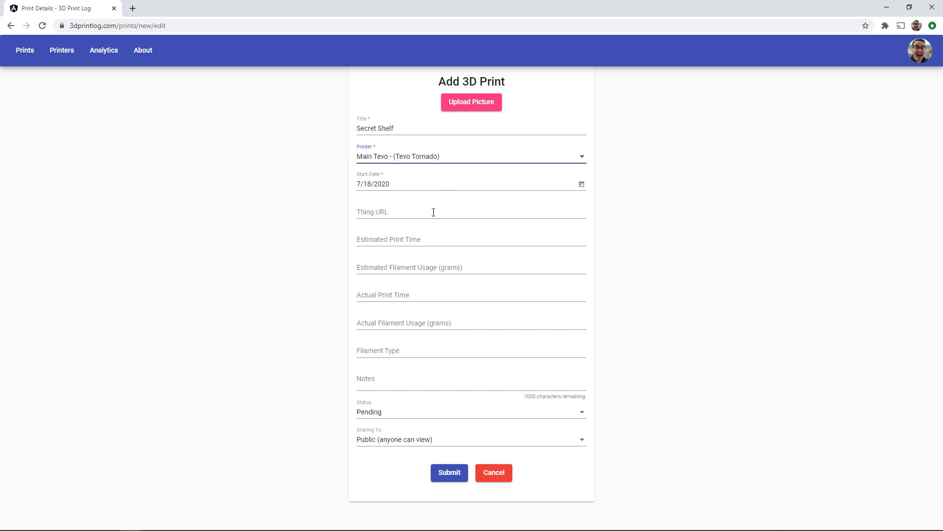
type("https://www.thingiverse.com/thing:356676")
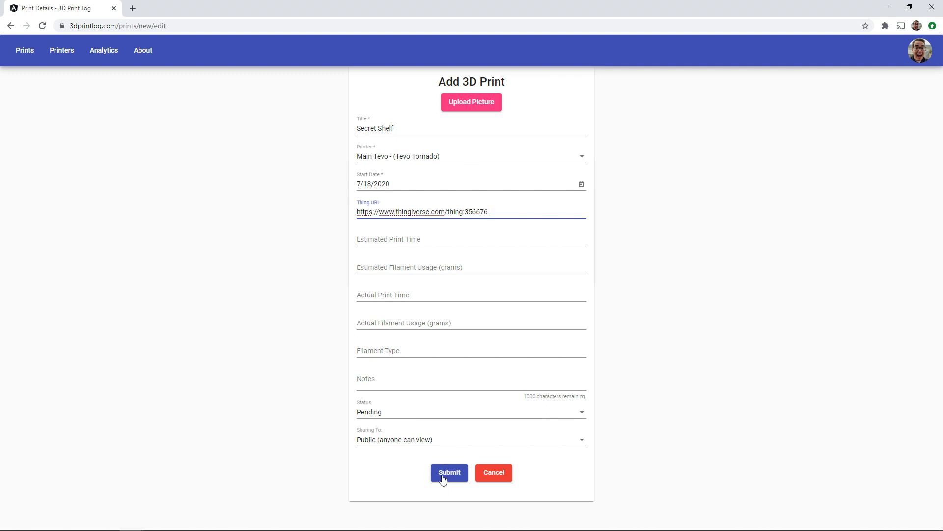
left_click(449, 472)
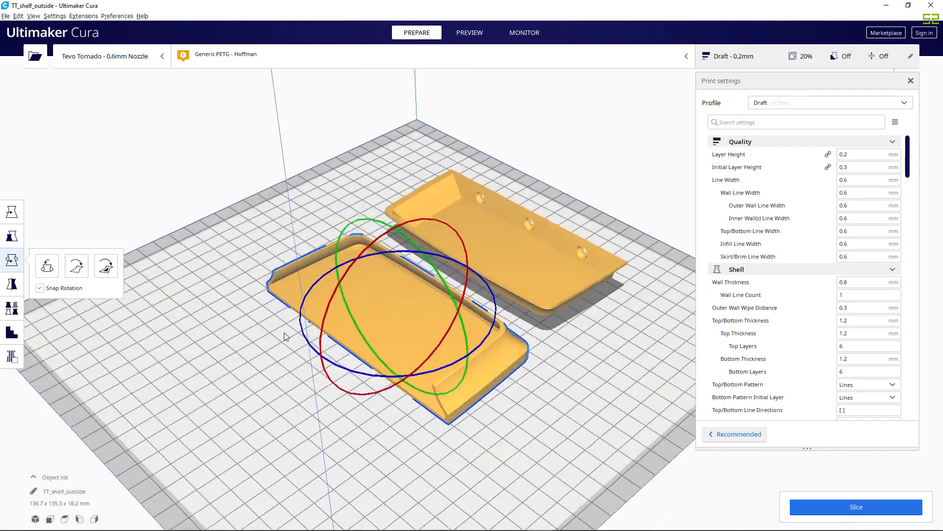
Step: Set Wall Line Count to 2 and slice, reading the 4h 1m, 68 g estimate in Preview
left_click(12, 212)
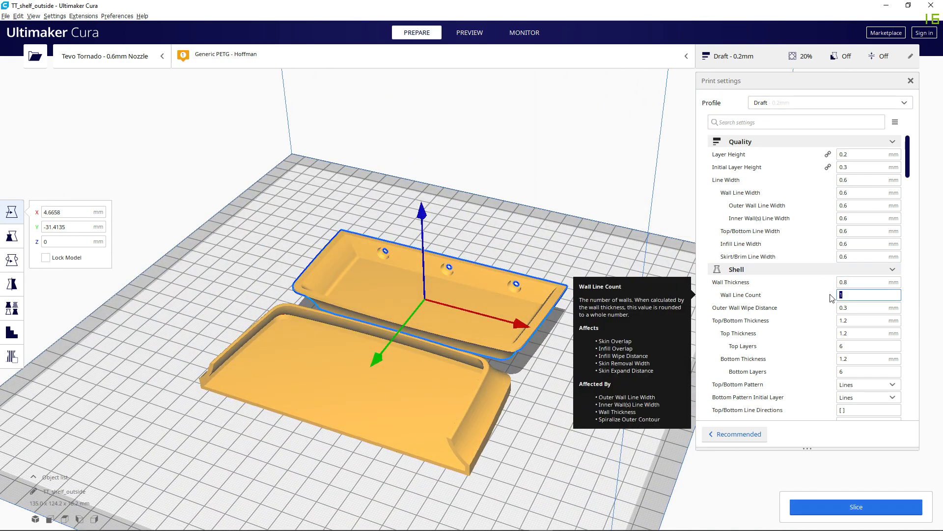
type("2")
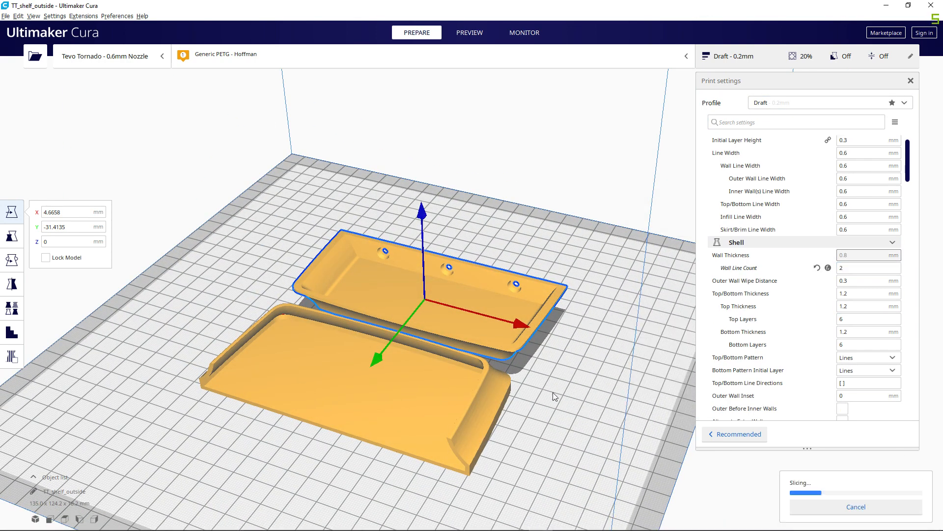
left_click(469, 32)
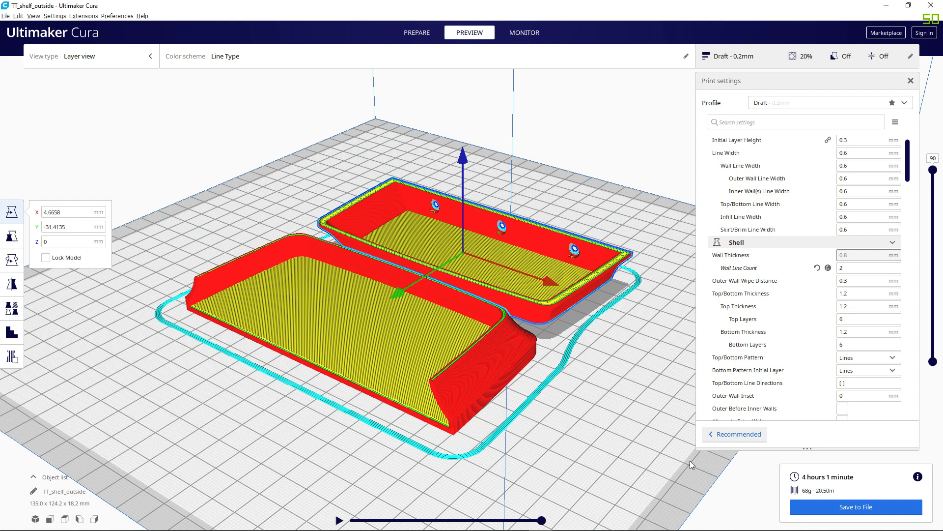
mouse_move(613, 399)
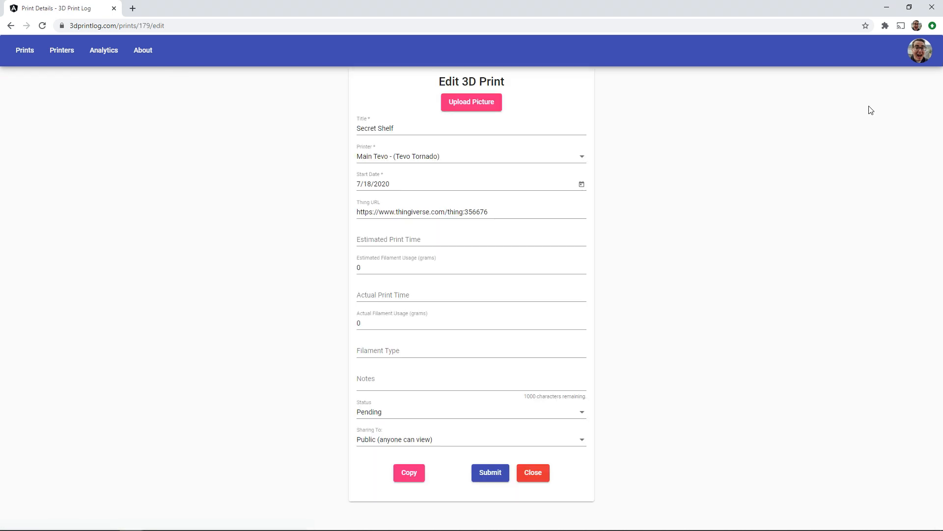
Step: Fill estimated time 4h 1m, 68 g, White PETG and note 'A simple shelf, with a secret compa…', then submit
type("4h")
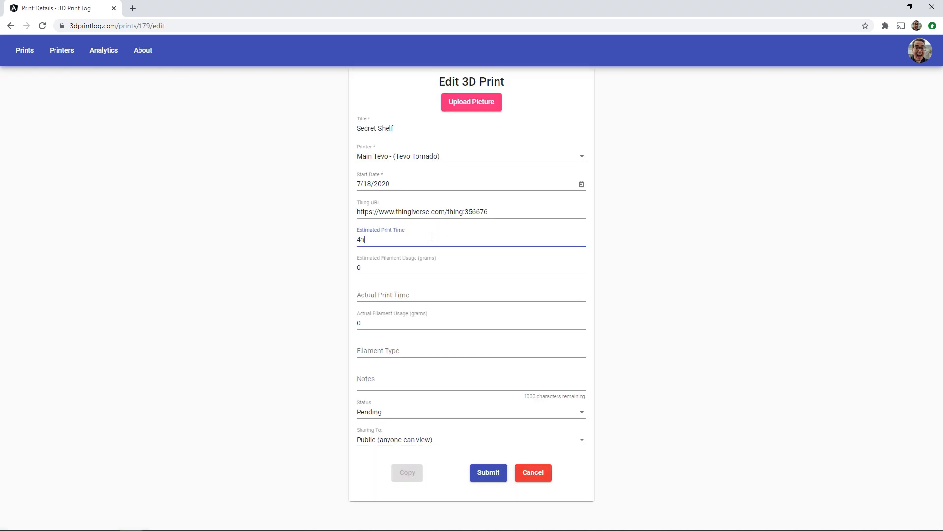
type("68")
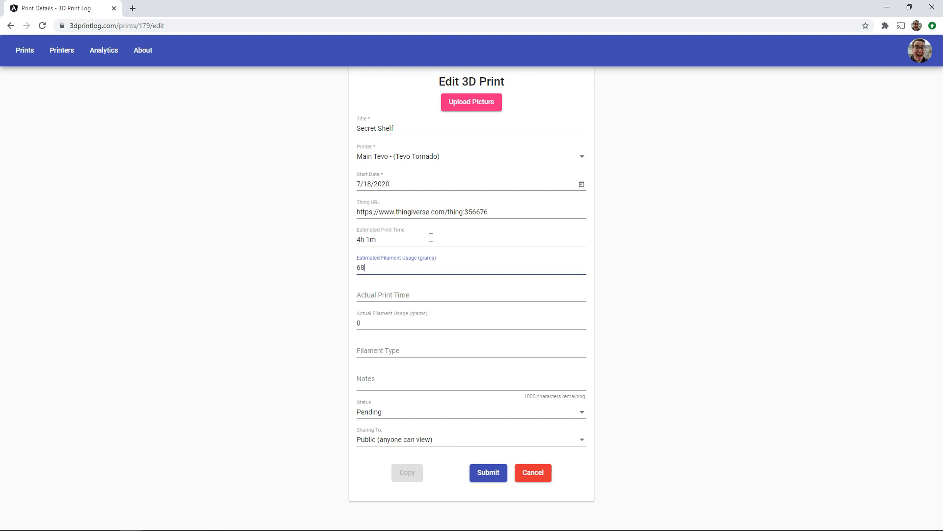
type("White PETG")
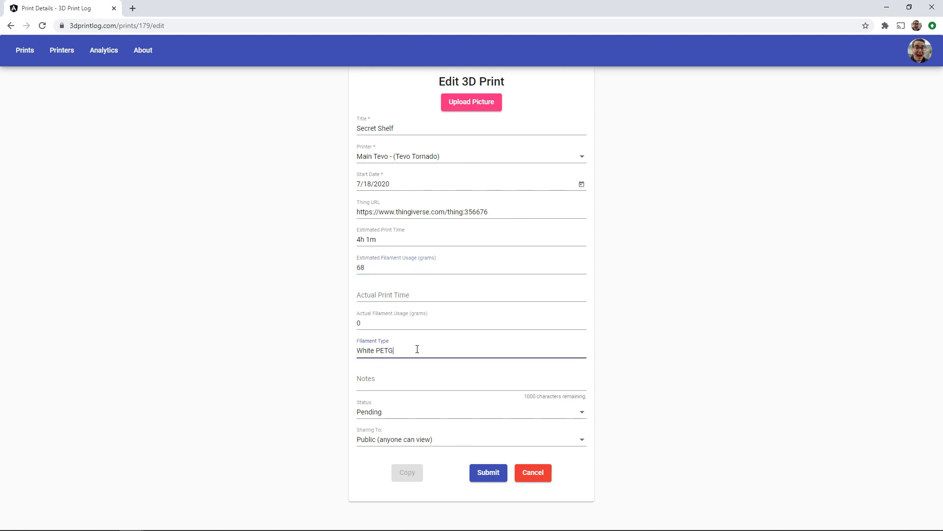
type("A simple shelf")
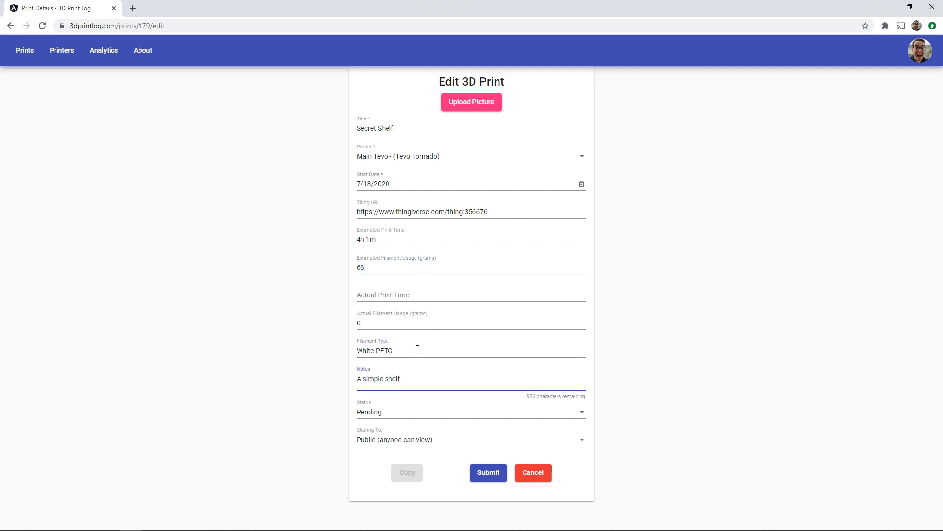
type(", with a secret compa")
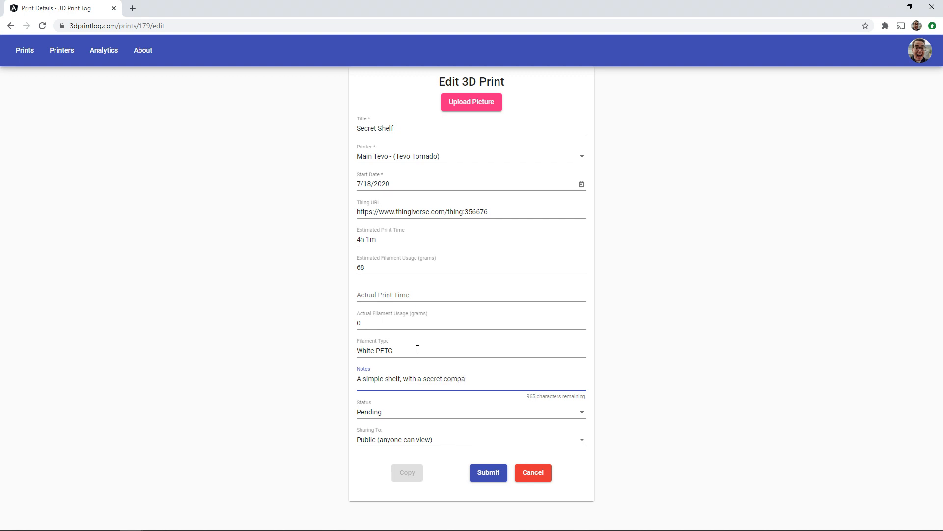
left_click(472, 412)
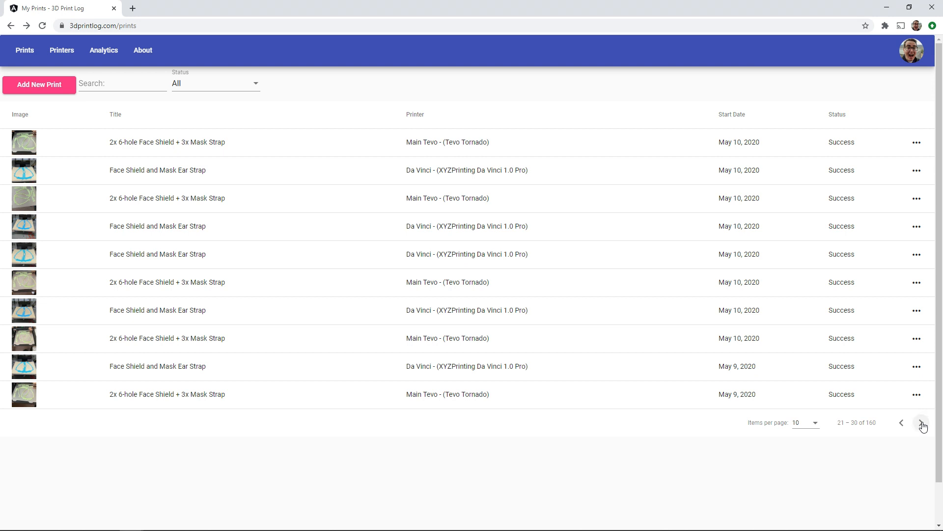
Step: Search 'Giraffe', view the Low poly giraffe print's details, then close back to My Prints
left_click(923, 423)
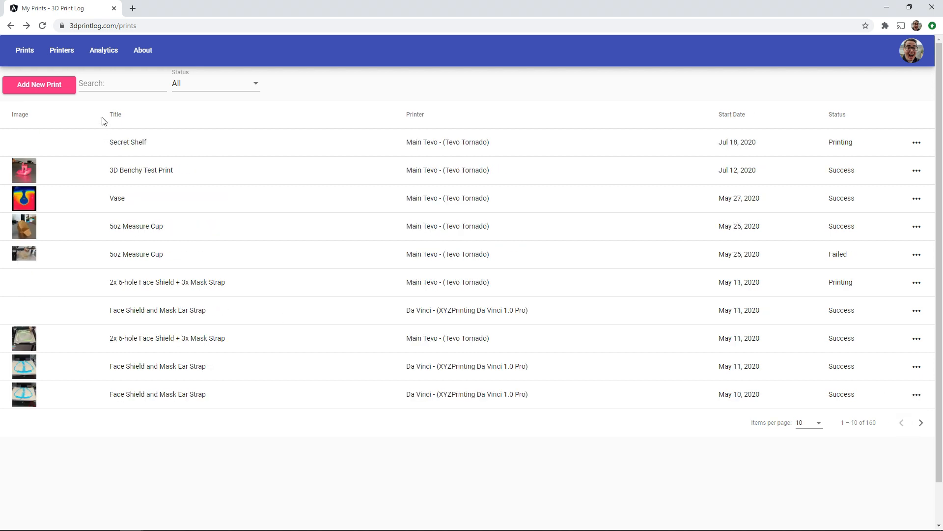
type("G")
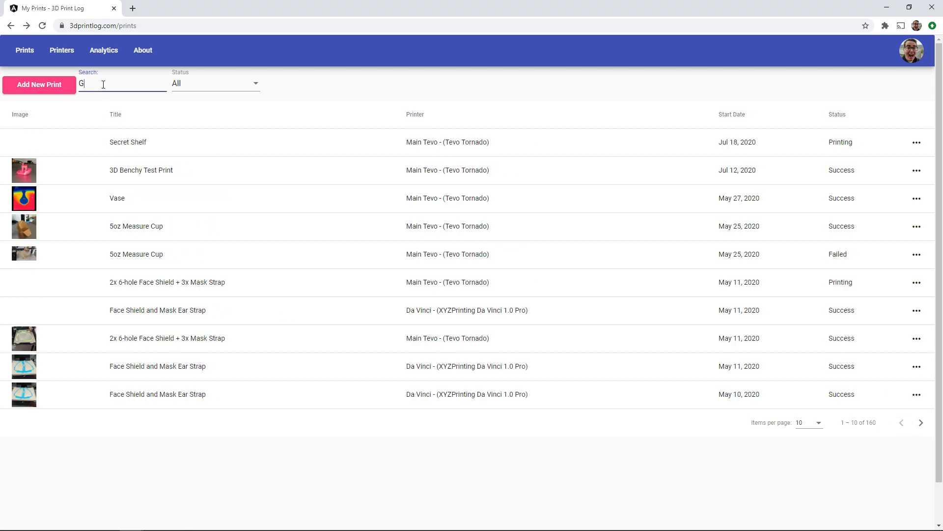
type("iraffe")
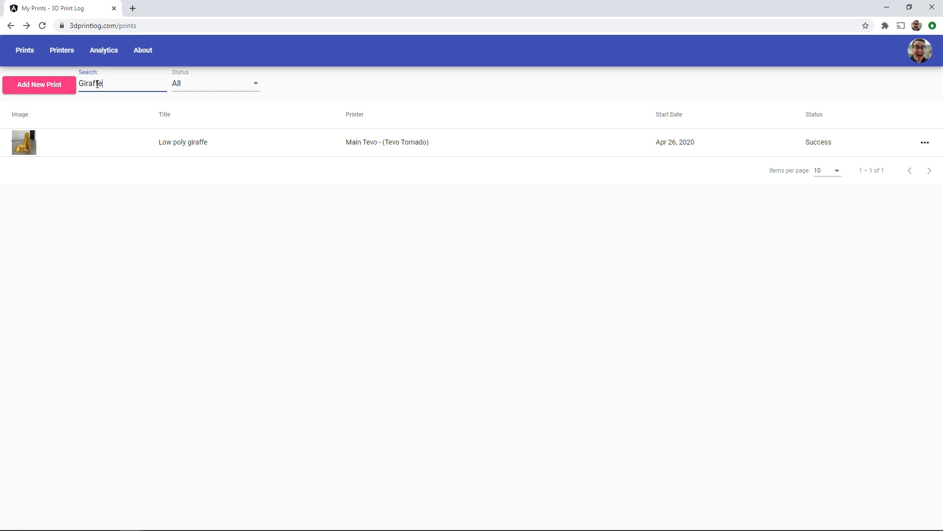
left_click(183, 142)
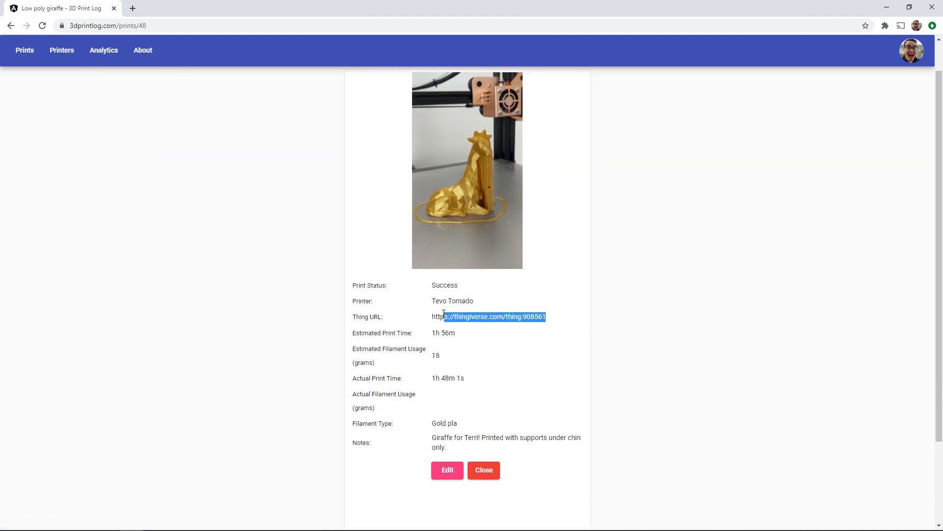
left_click(483, 469)
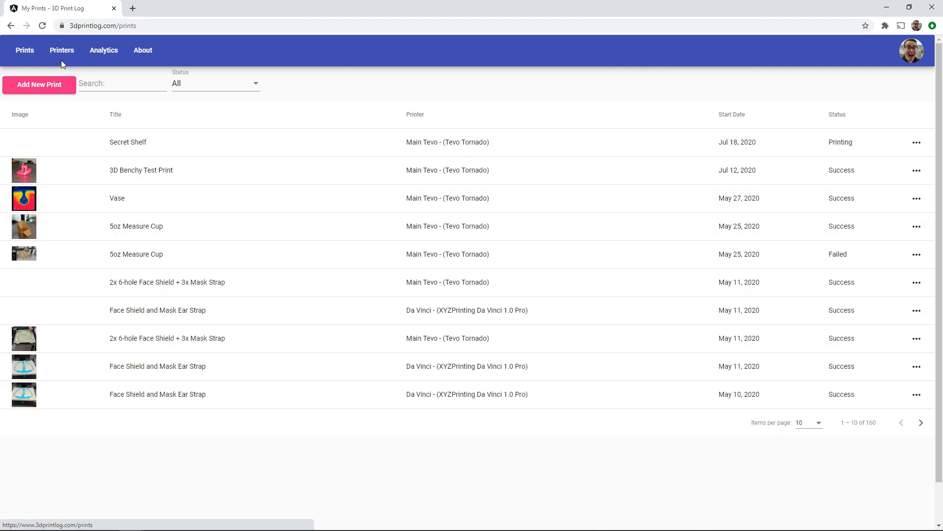
left_click(62, 50)
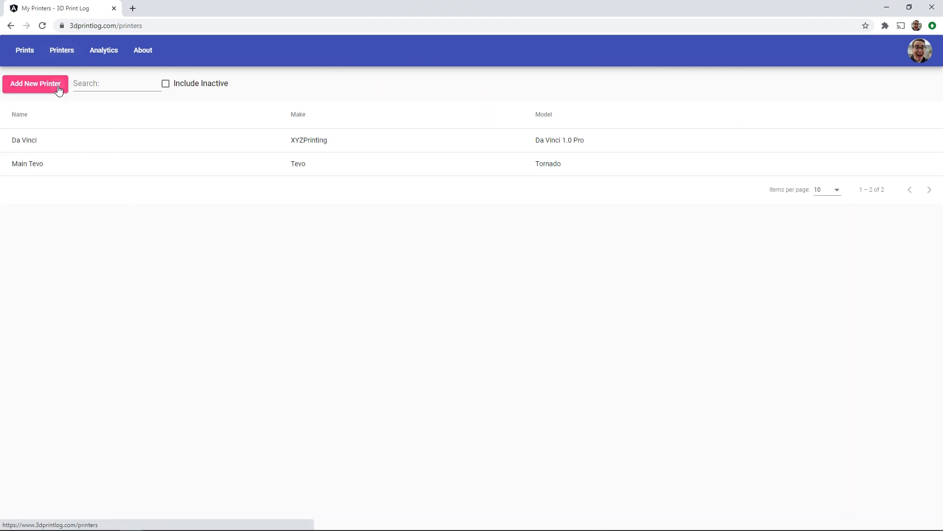
left_click(35, 84)
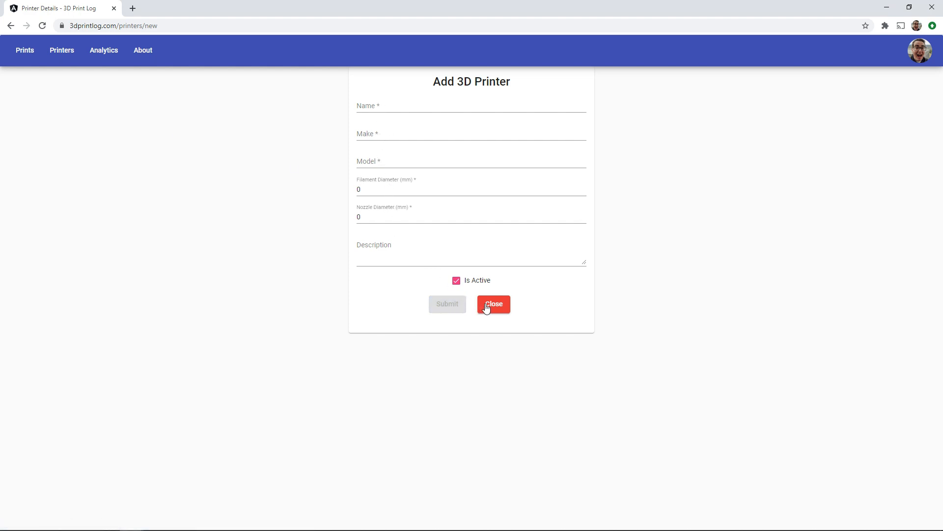
left_click(493, 304)
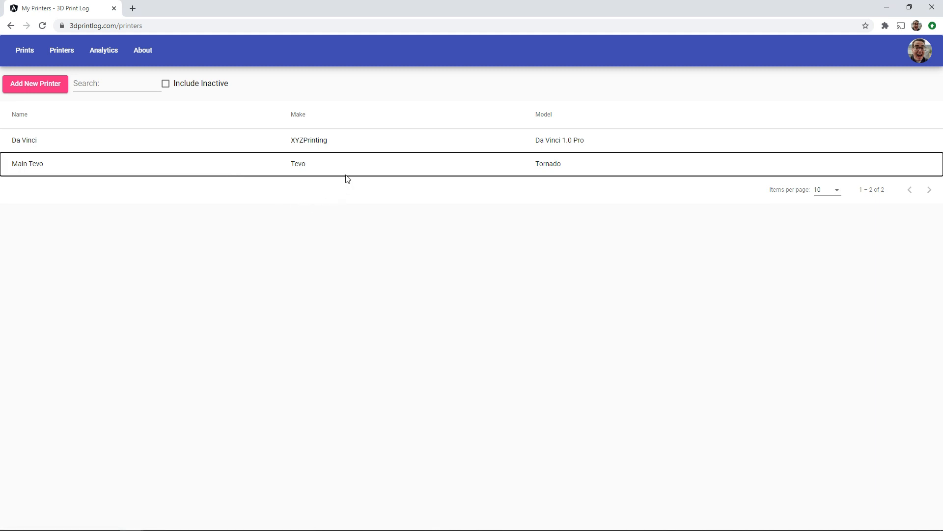
left_click(24, 50)
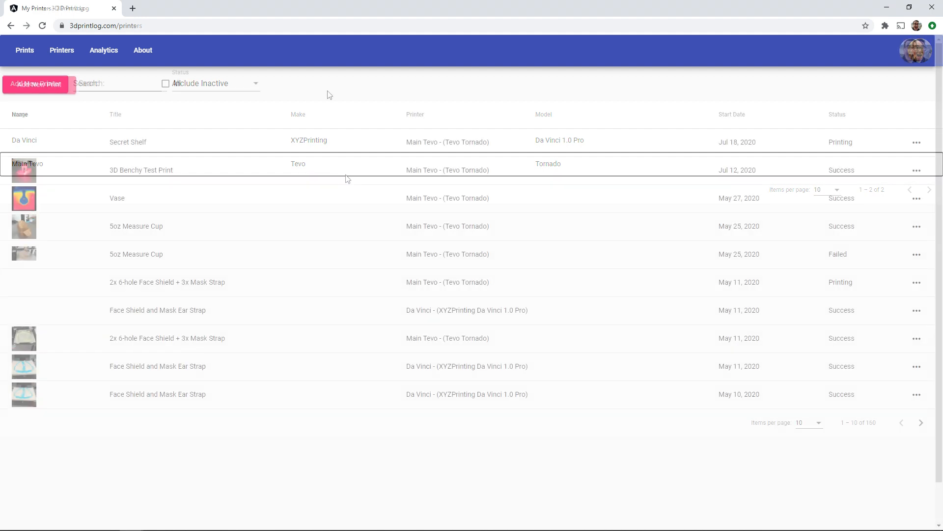
left_click(103, 50)
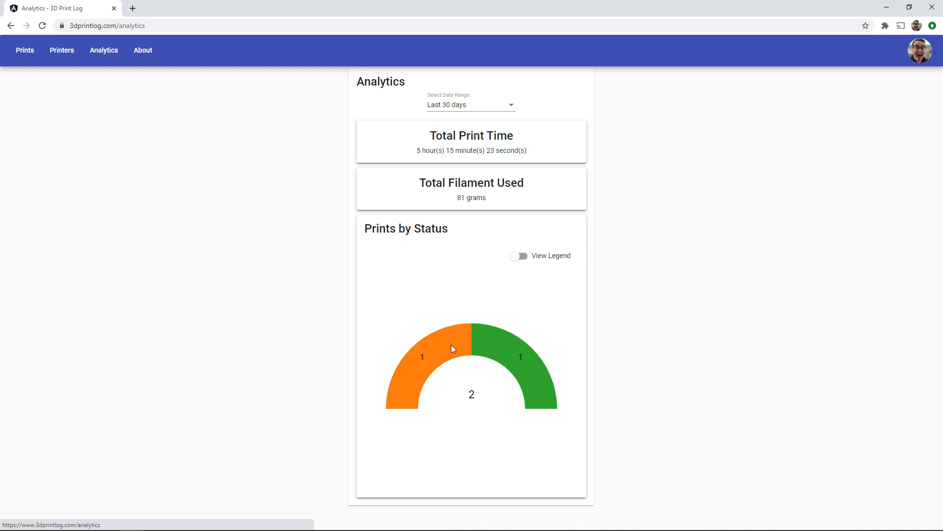
mouse_move(506, 354)
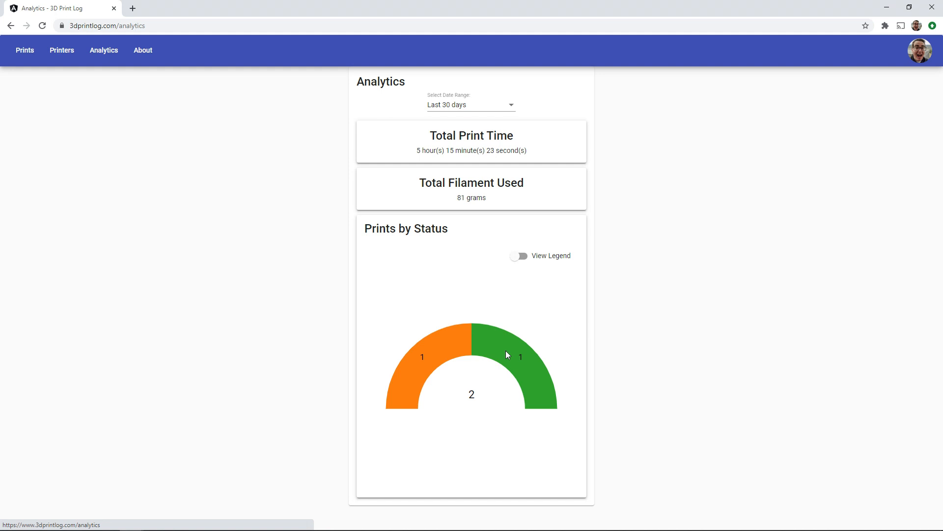
left_click(519, 256)
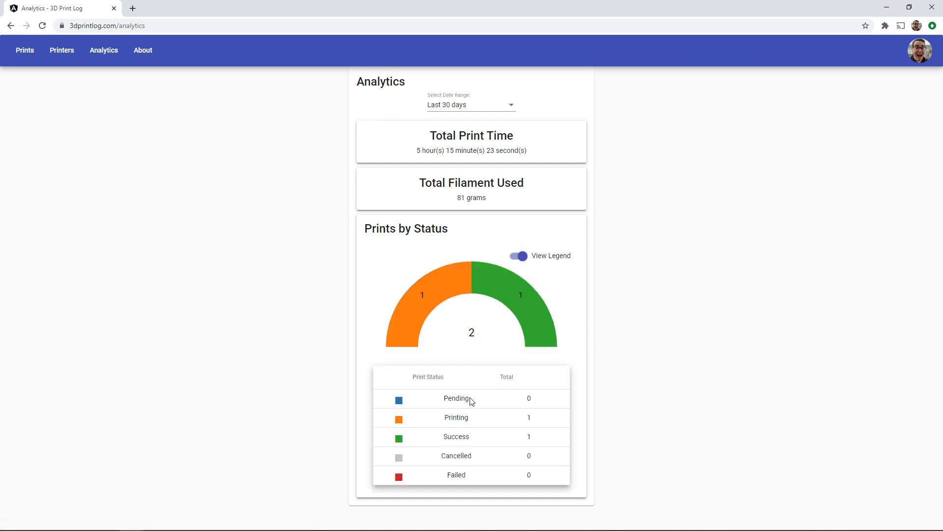
mouse_move(477, 467)
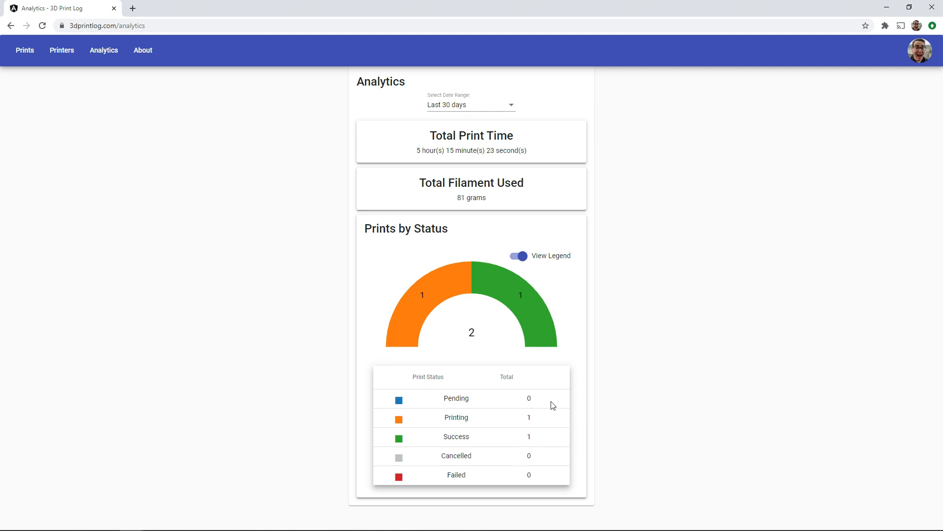
left_click(471, 105)
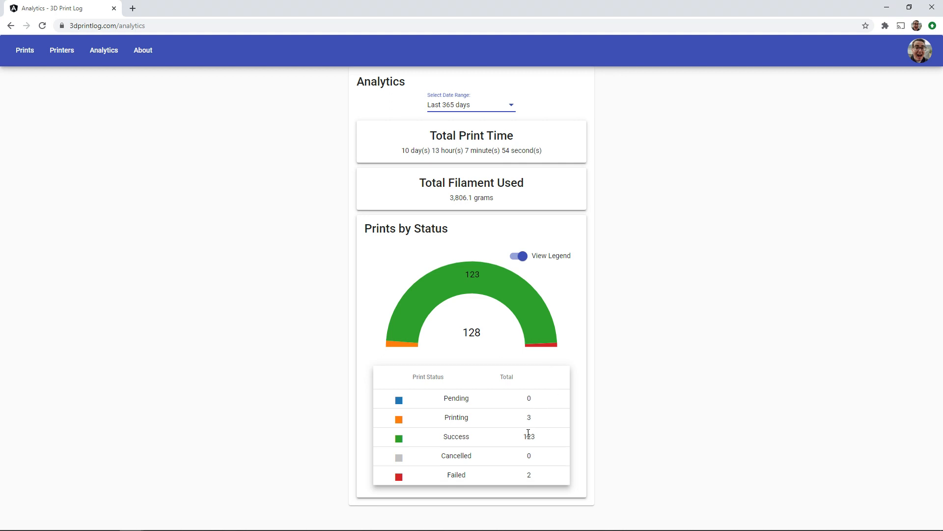
double_click(528, 418)
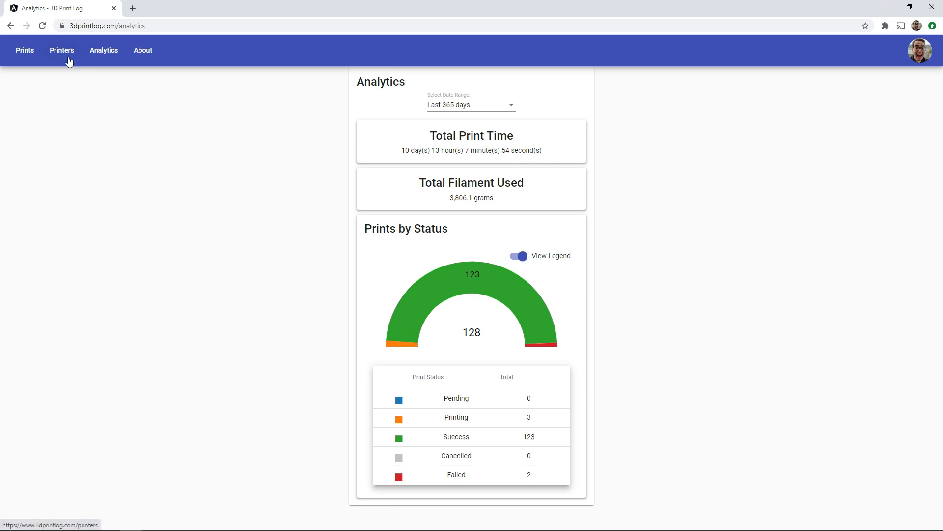
left_click(24, 50)
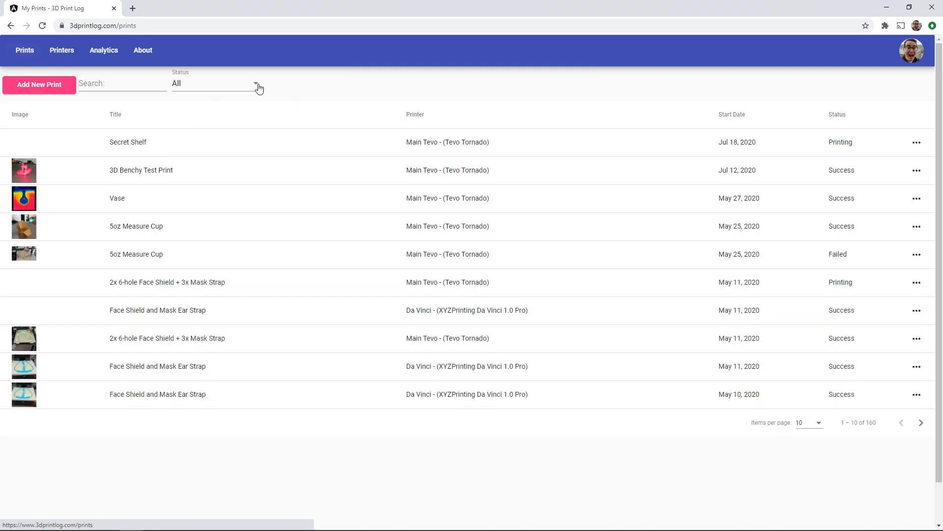
Step: Filter Status to Printing and save the first face shield print as Success
left_click(215, 83)
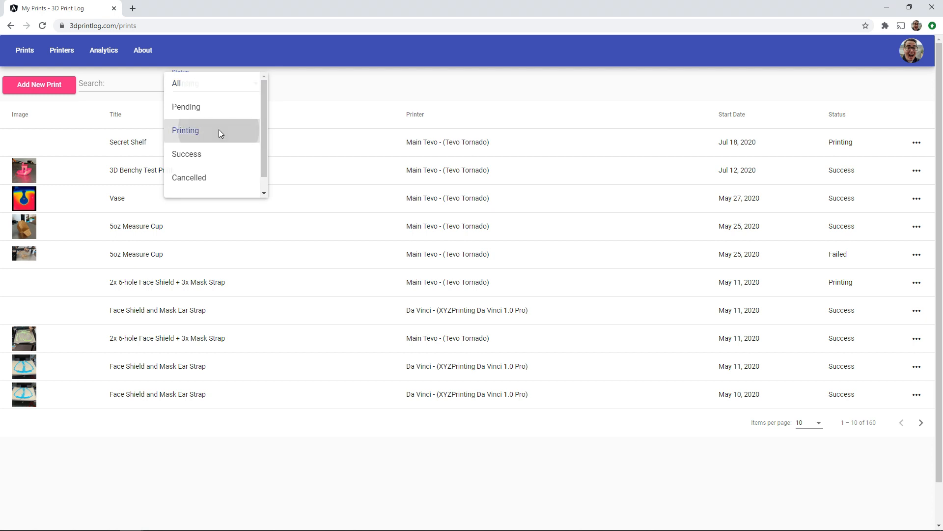
left_click(185, 130)
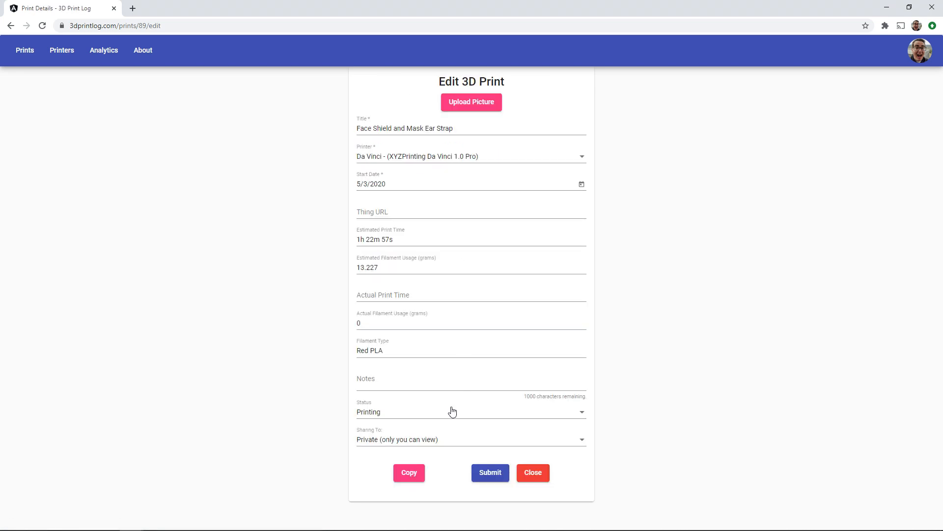
left_click(490, 473)
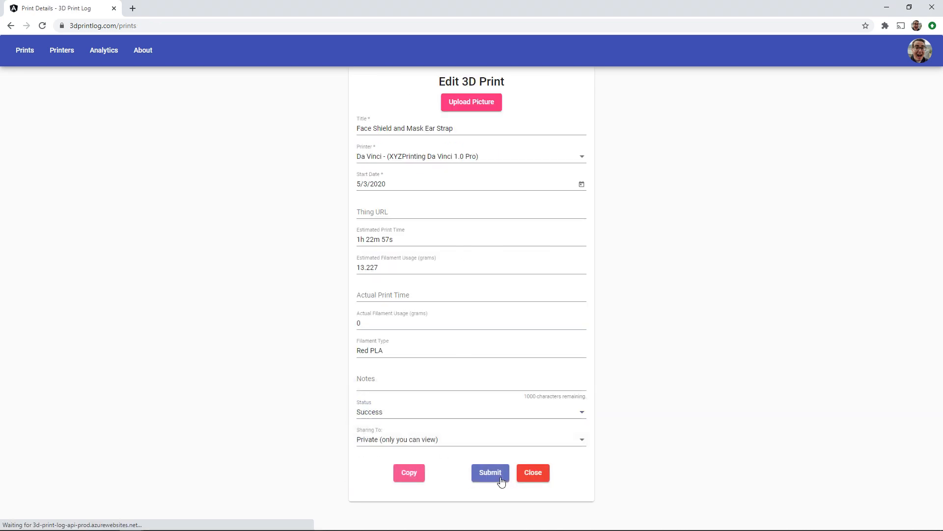
left_click(490, 472)
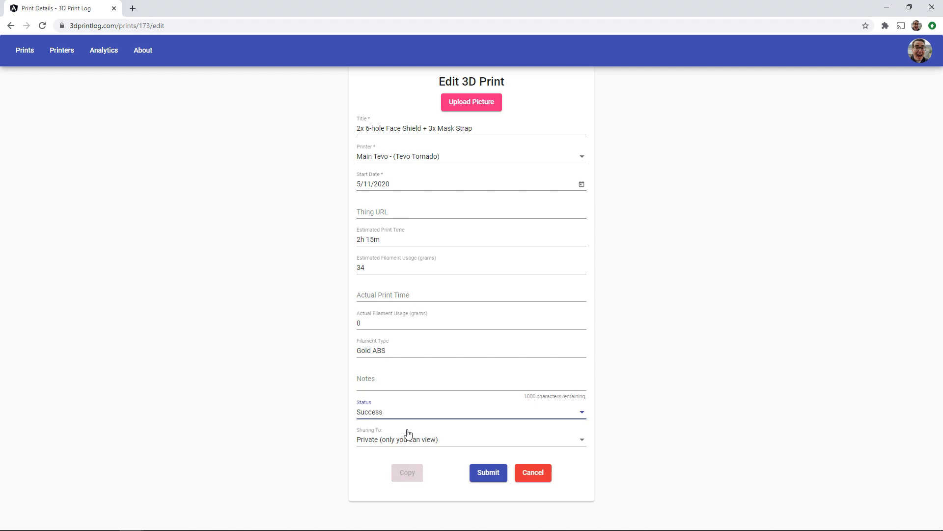
Step: Save the 2x 6-hole face shield print as Success and recheck the Printing filter
left_click(487, 472)
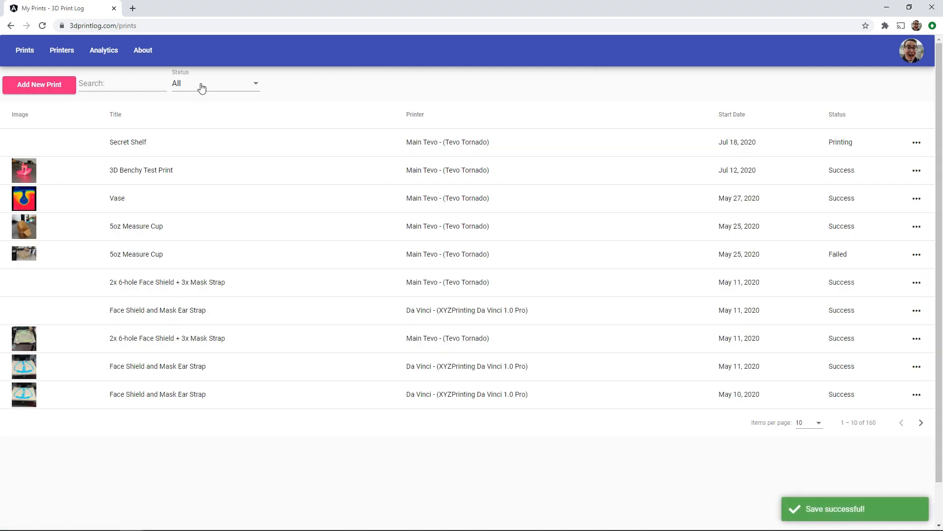
left_click(215, 83)
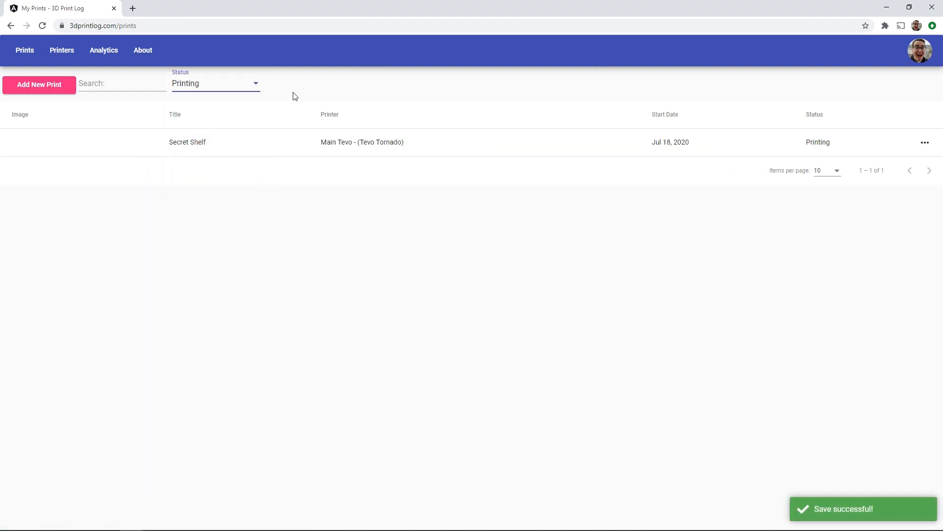
left_click(142, 50)
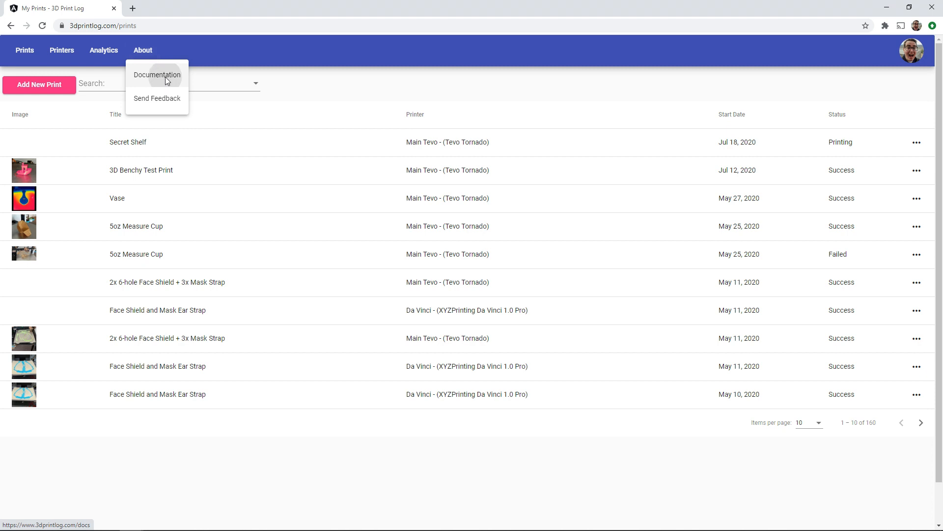
left_click(156, 74)
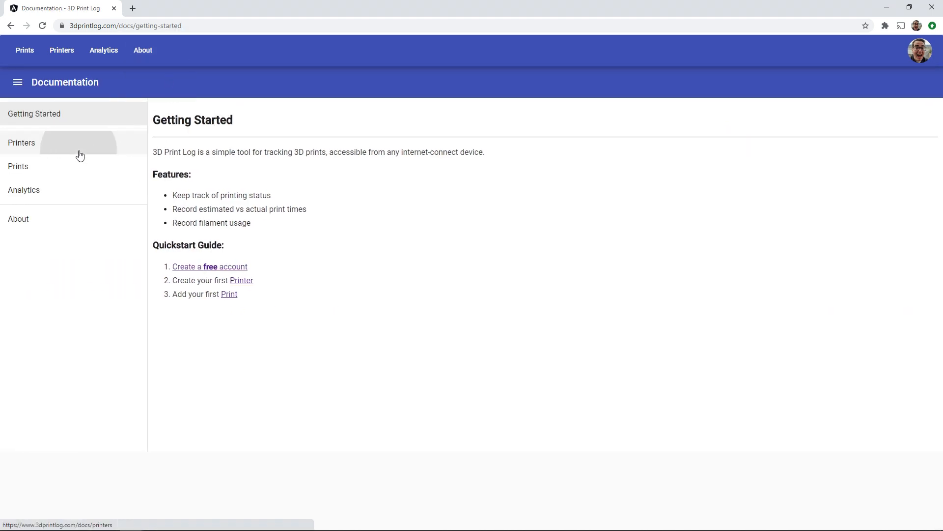
left_click(22, 143)
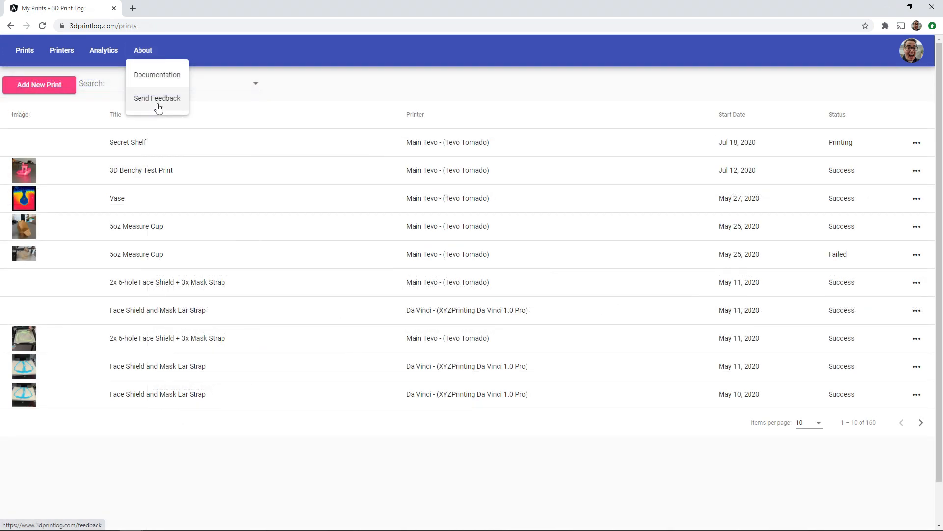
left_click(156, 98)
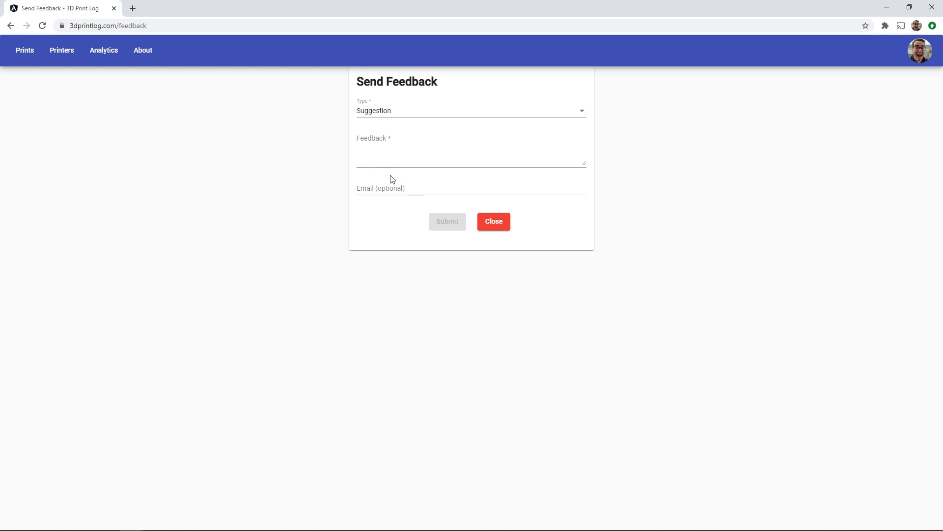
left_click(471, 111)
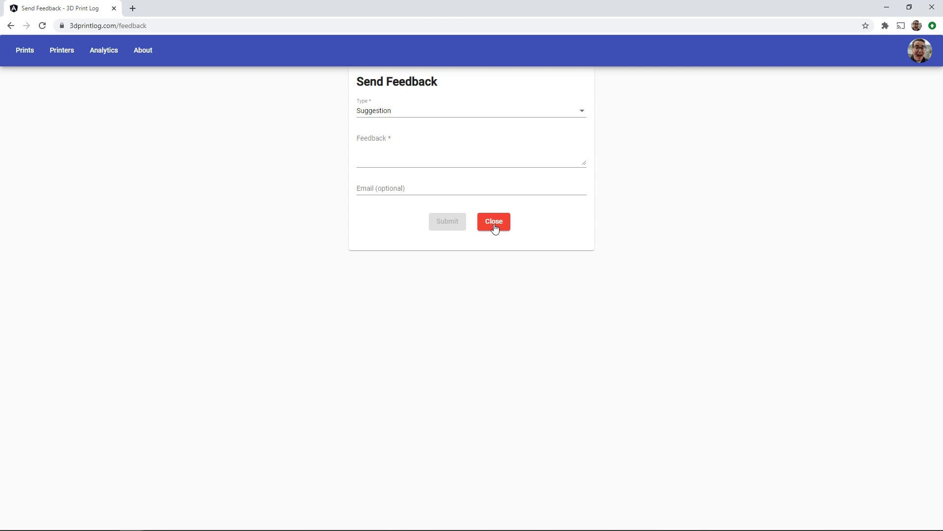
left_click(493, 221)
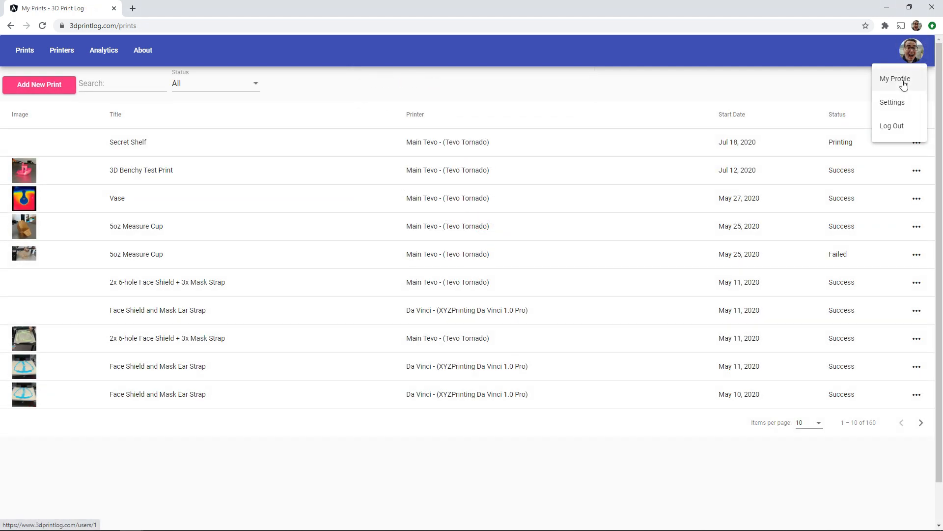
Step: Browse the HoffmanEngineering public profile and open the failed 5oz Measure Cup details
left_click(912, 50)
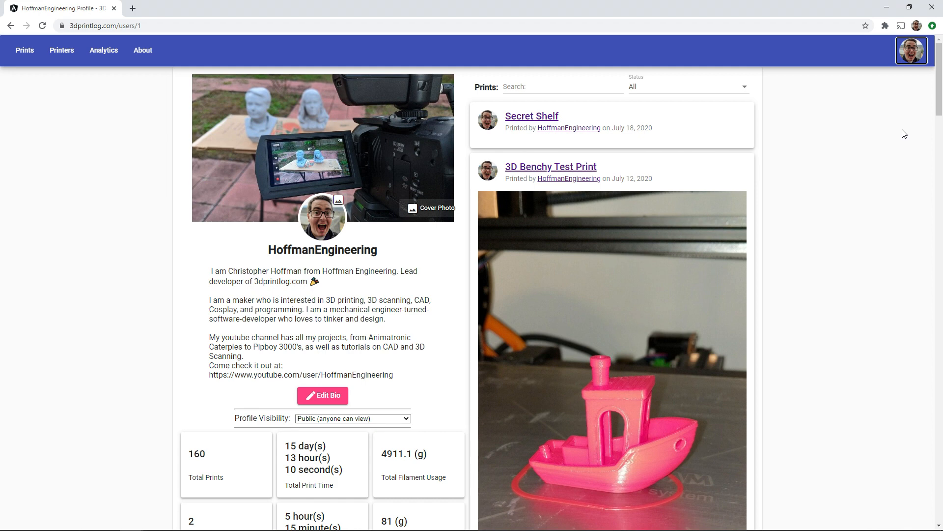
mouse_move(307, 129)
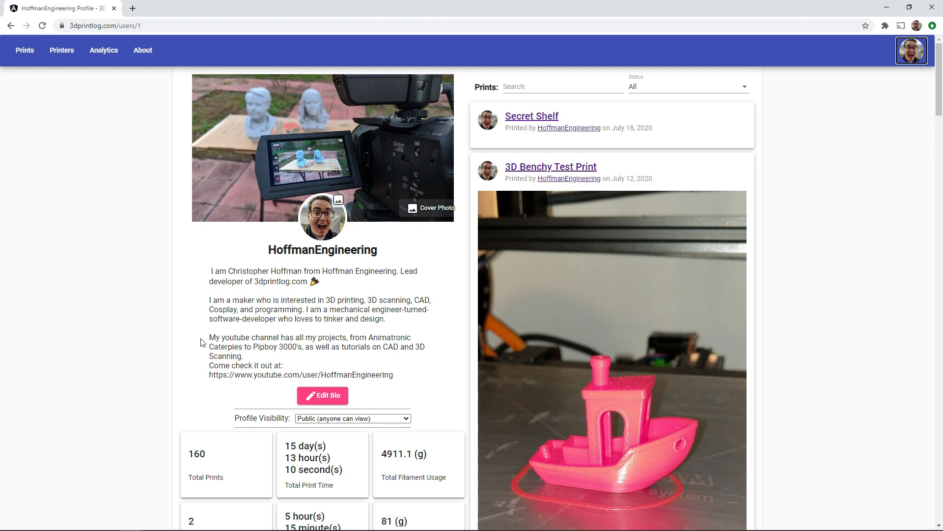
scroll("down", 3)
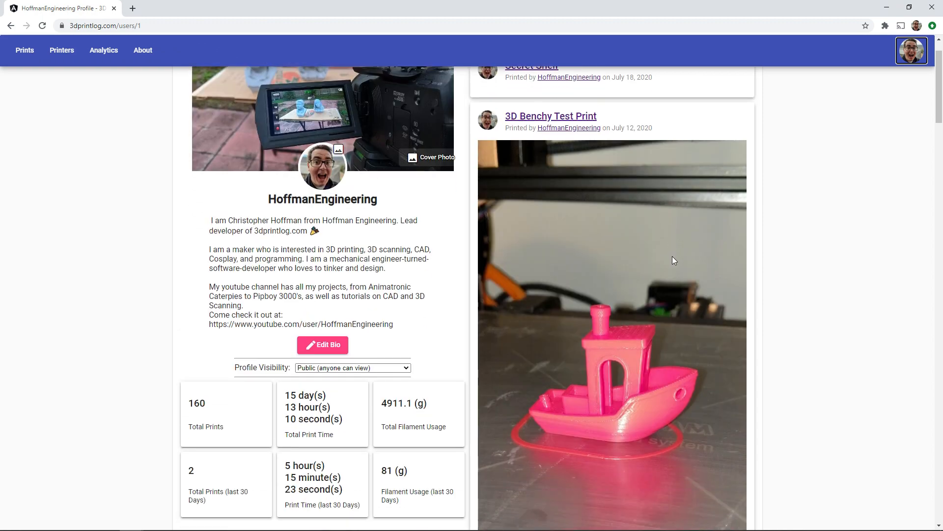
scroll("down", 3)
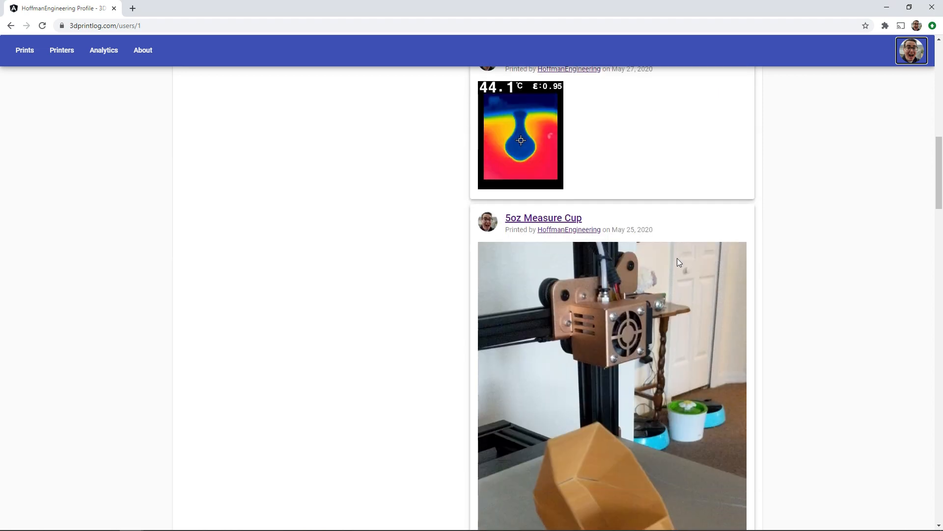
scroll("down", 3)
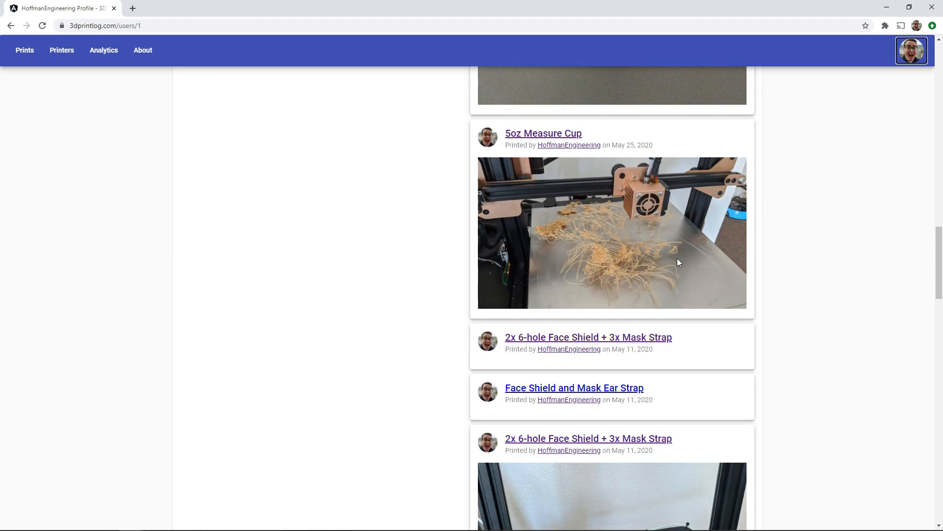
mouse_move(539, 152)
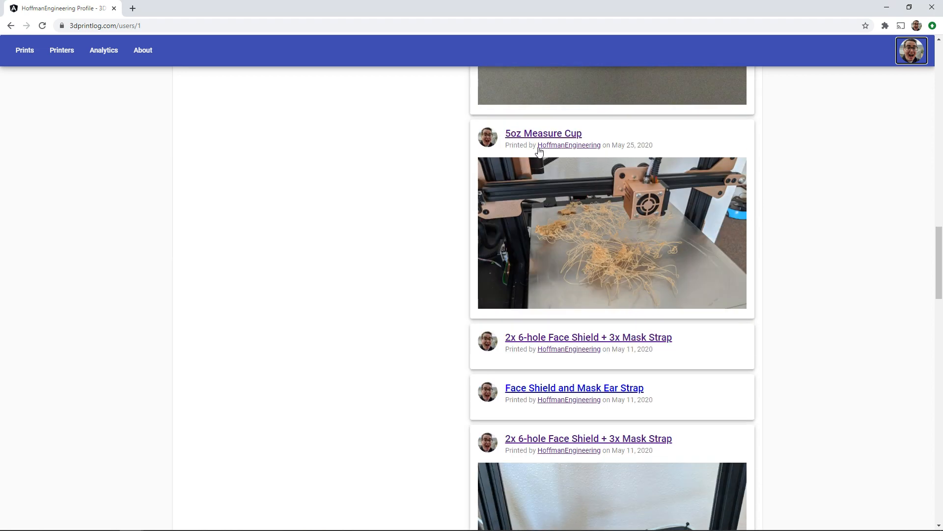
left_click(542, 134)
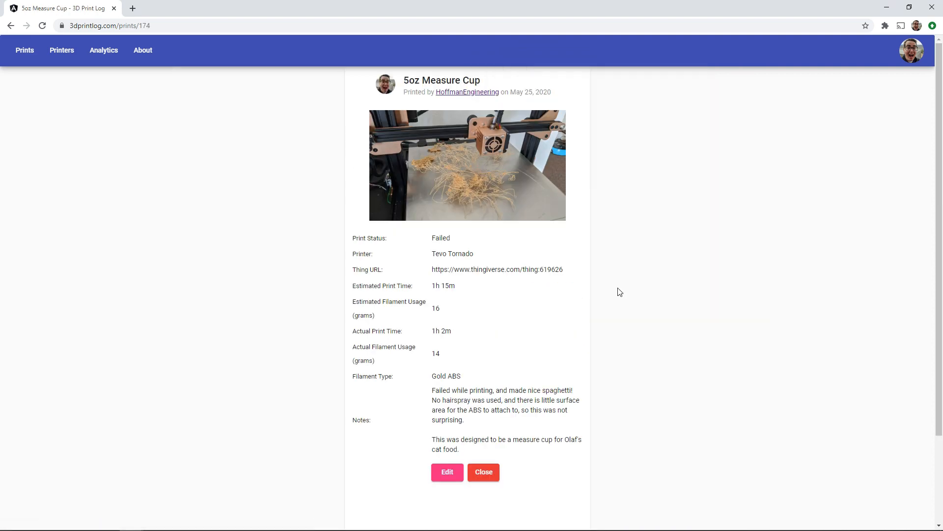
mouse_move(511, 309)
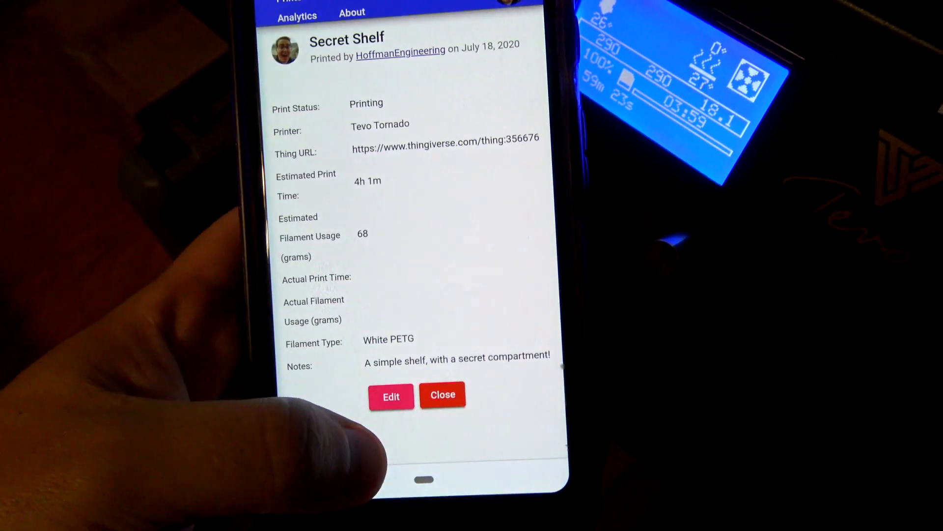
Step: Edit Secret Shelf and enter actual print time 3h 59m 23s
left_click(391, 396)
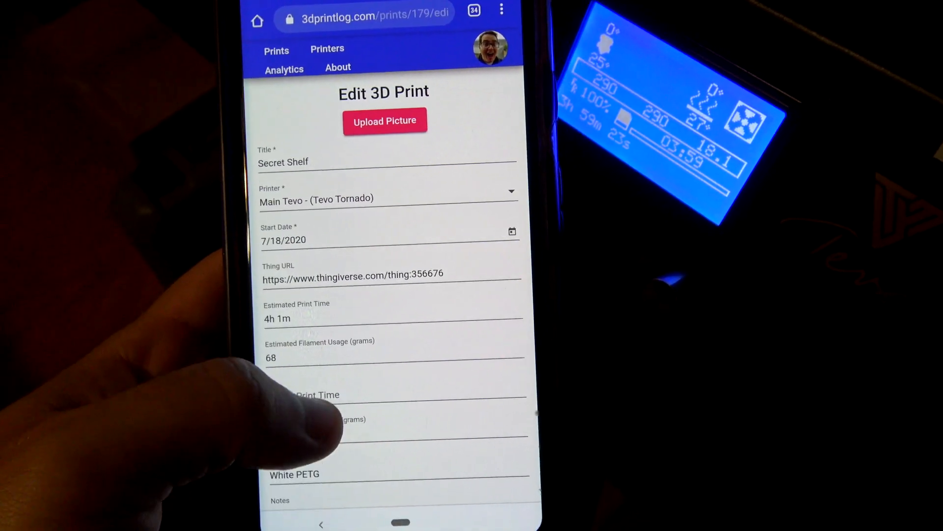
left_click(373, 157)
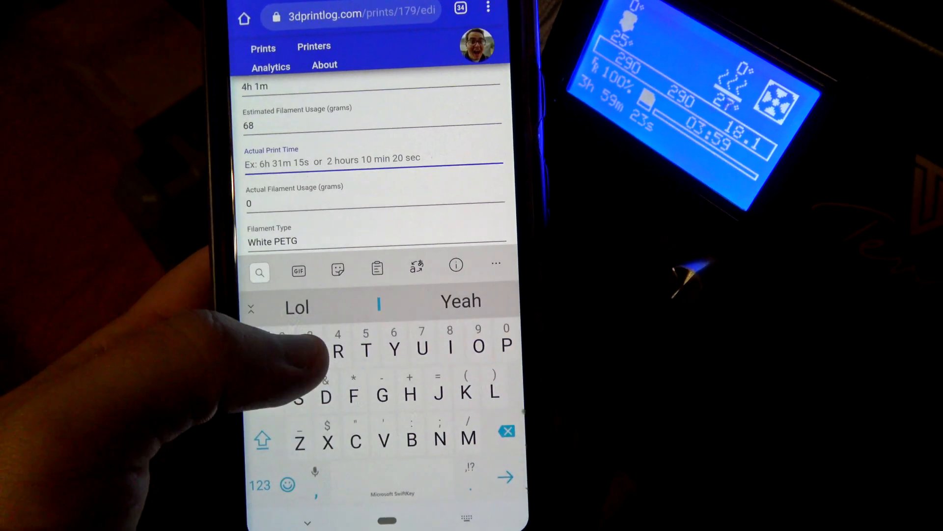
type("3h 59")
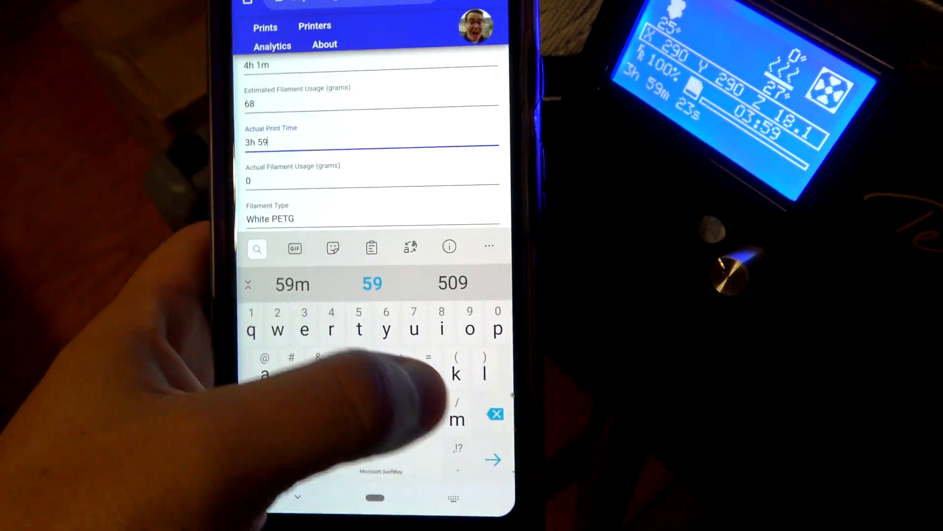
type("m")
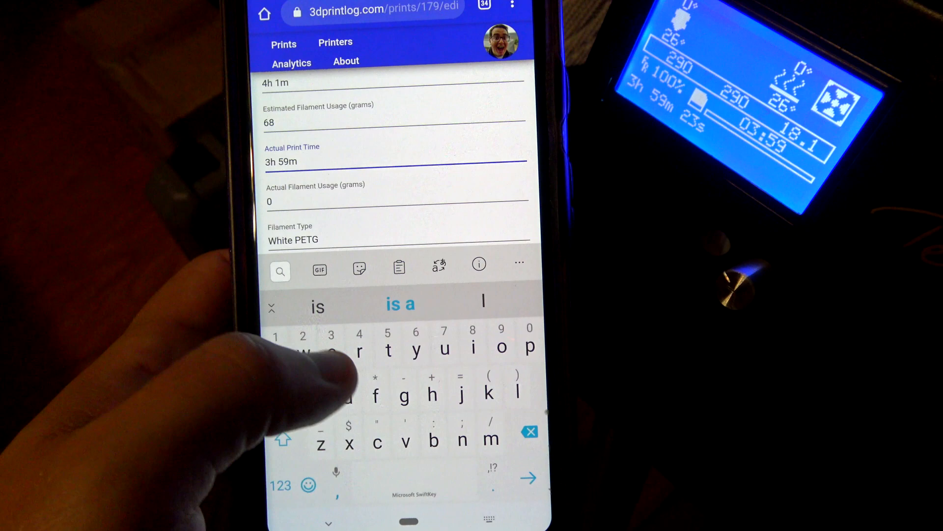
type("23")
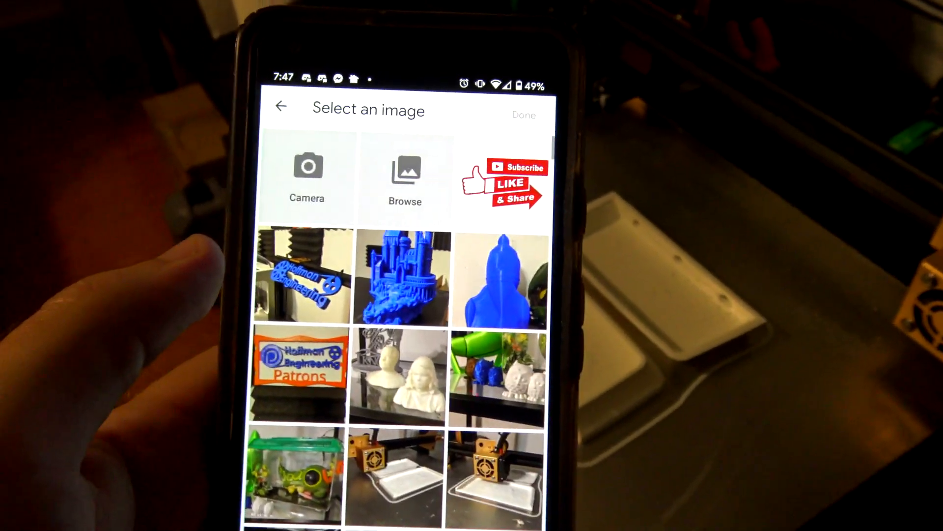
Step: Capture a camera photo of the finished shelf, attach it and save the record
left_click(307, 175)
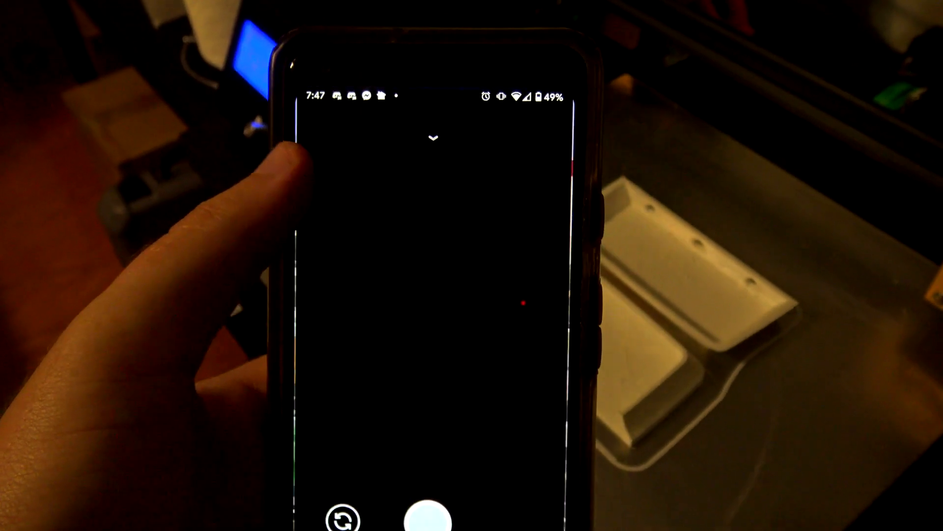
left_click(432, 512)
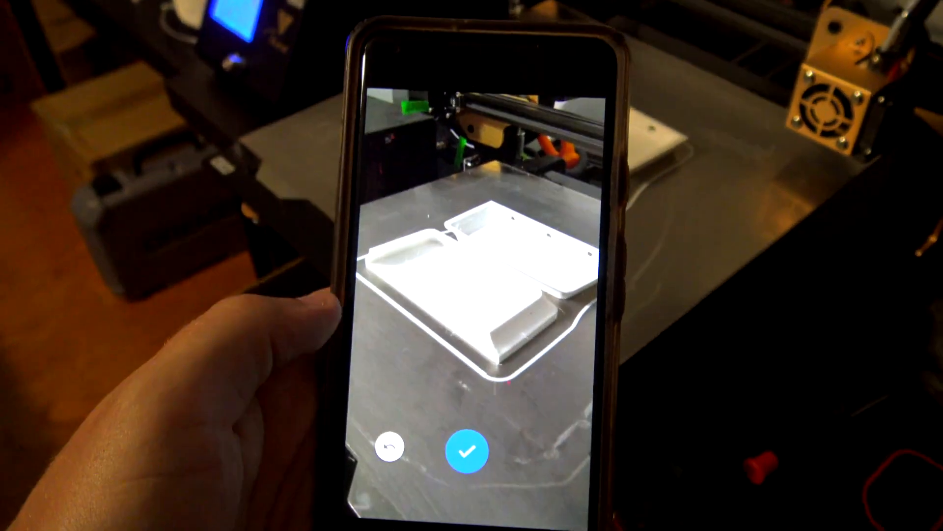
left_click(469, 451)
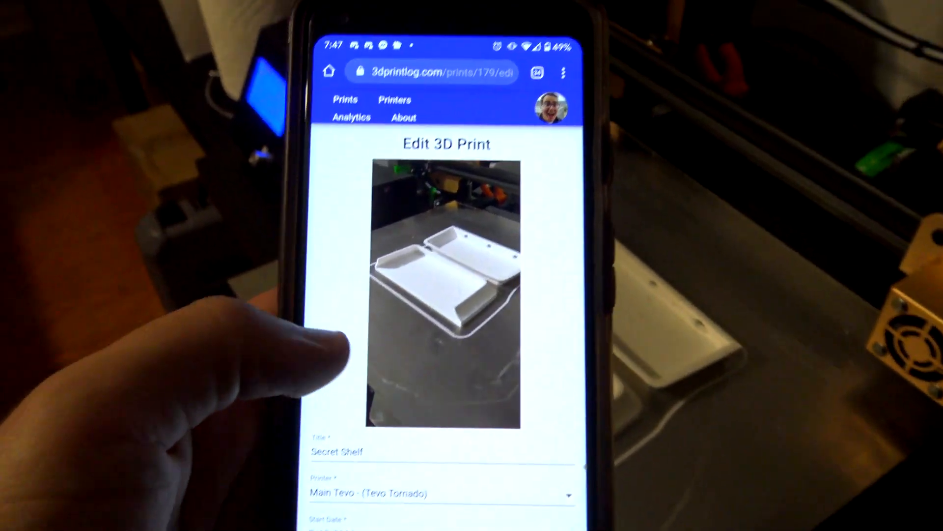
scroll("down", 3)
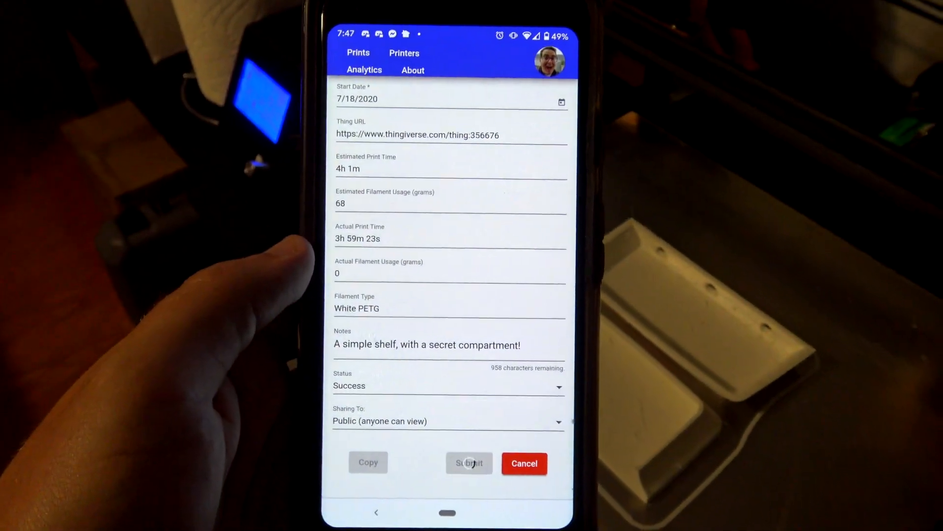
left_click(469, 463)
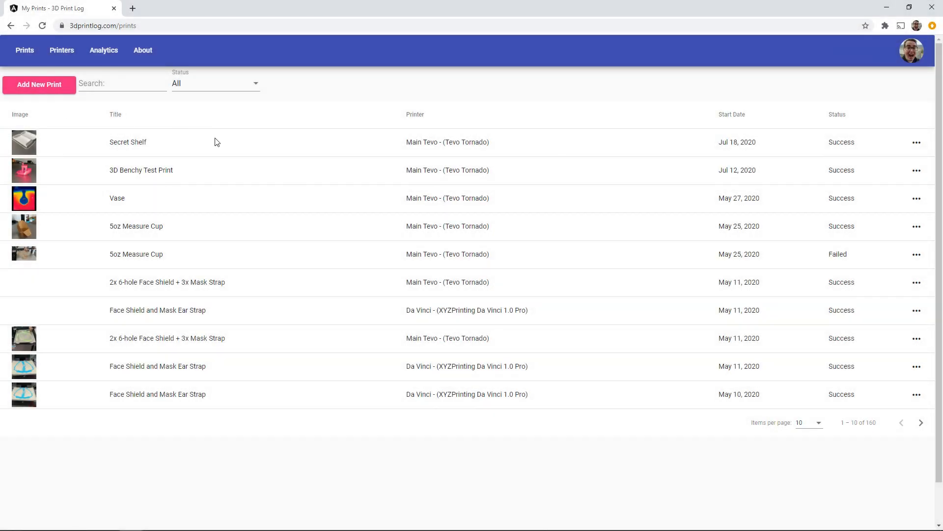
Step: Add notes on flat-section stringing, 100% infill or nozzle temperature causes and good result, then save
left_click(128, 142)
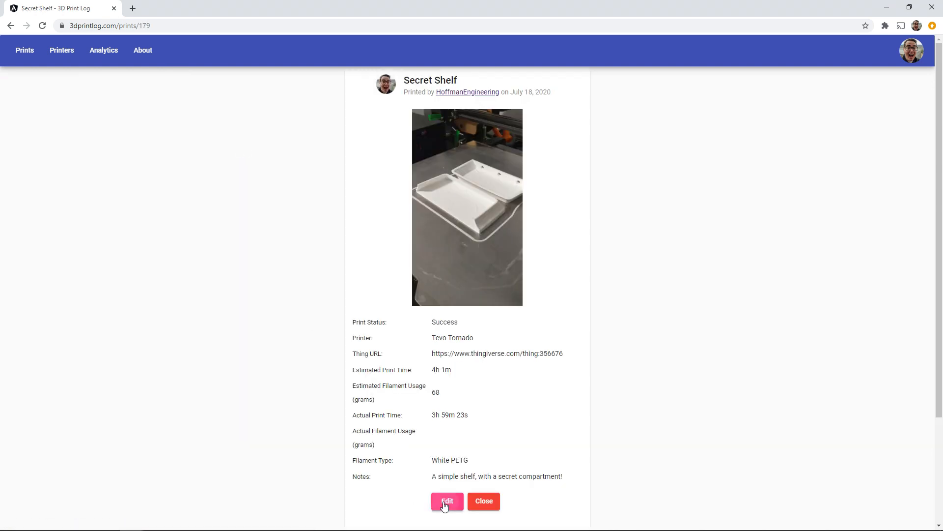
left_click(448, 500)
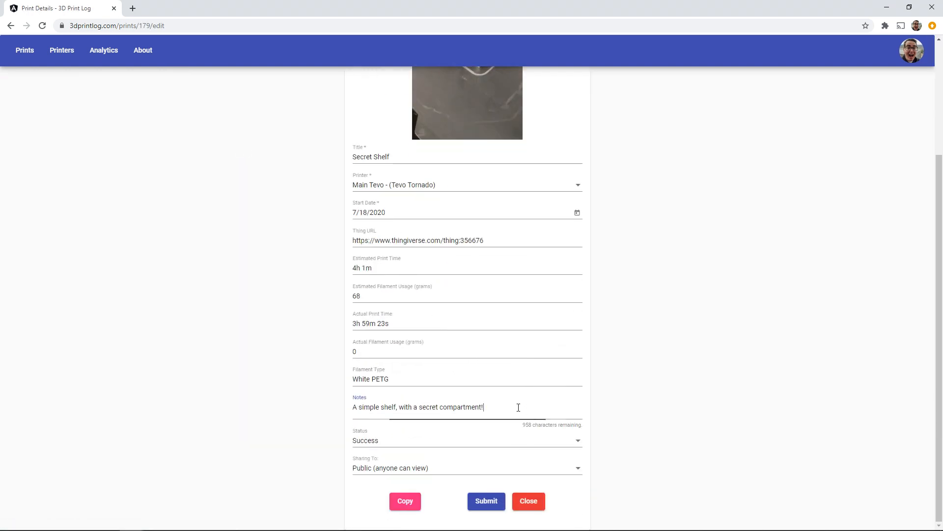
type("There was more stringing on the fl")
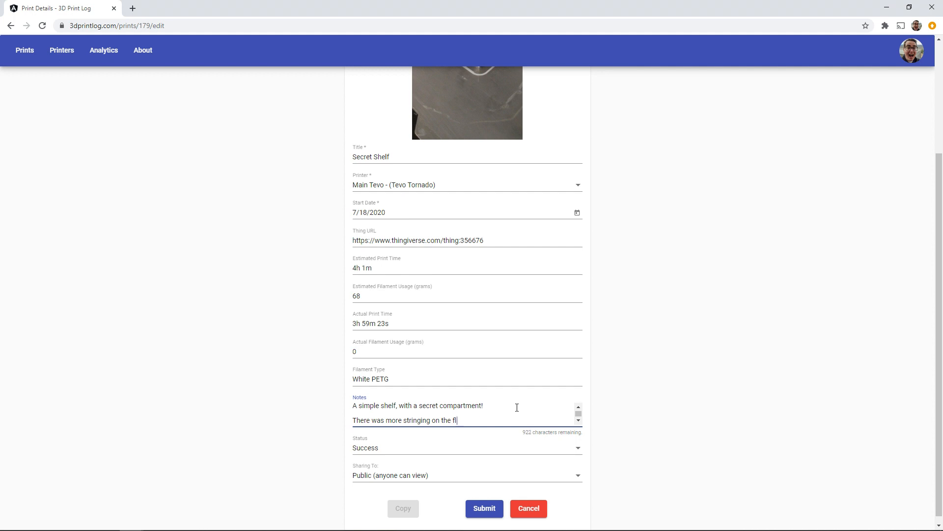
type("at sections than I would have liked. It could be a combination")
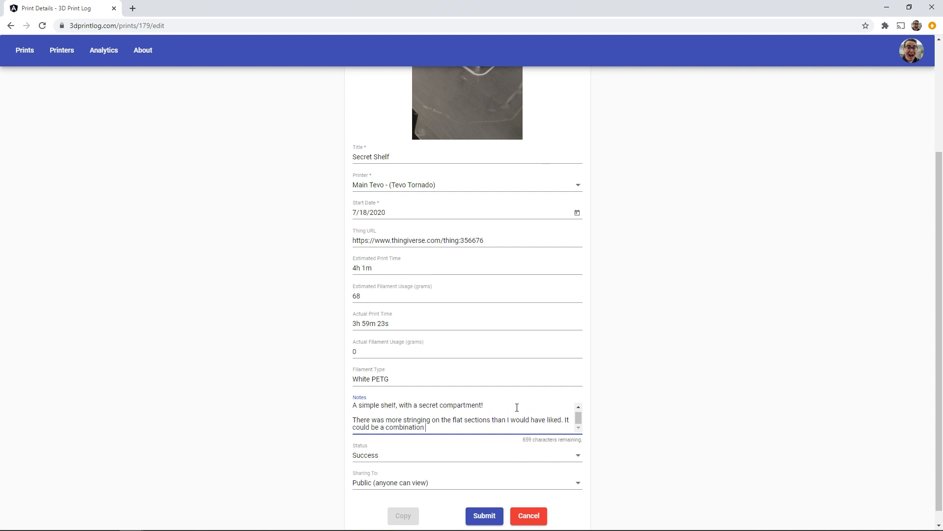
type("of the 100% infill sections having a slight over-extrusion, or too hot o")
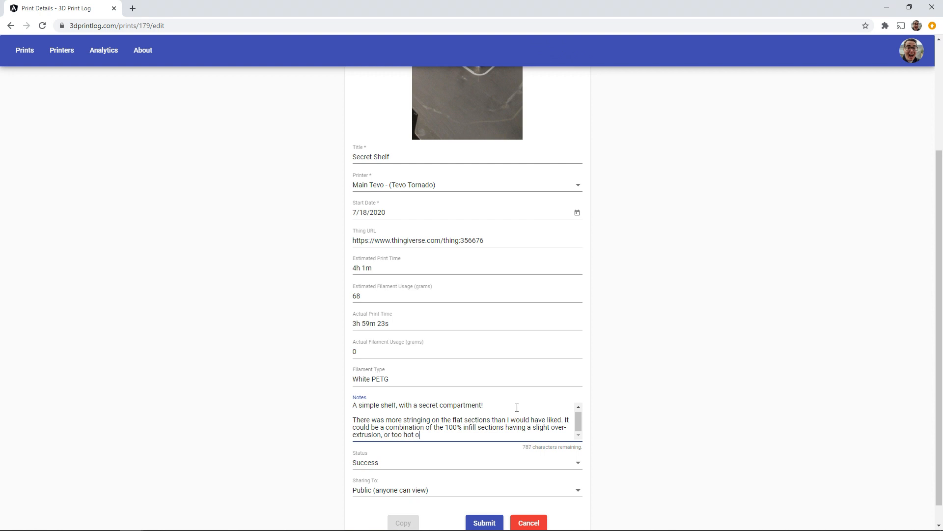
type("f a nozzle temperature.")
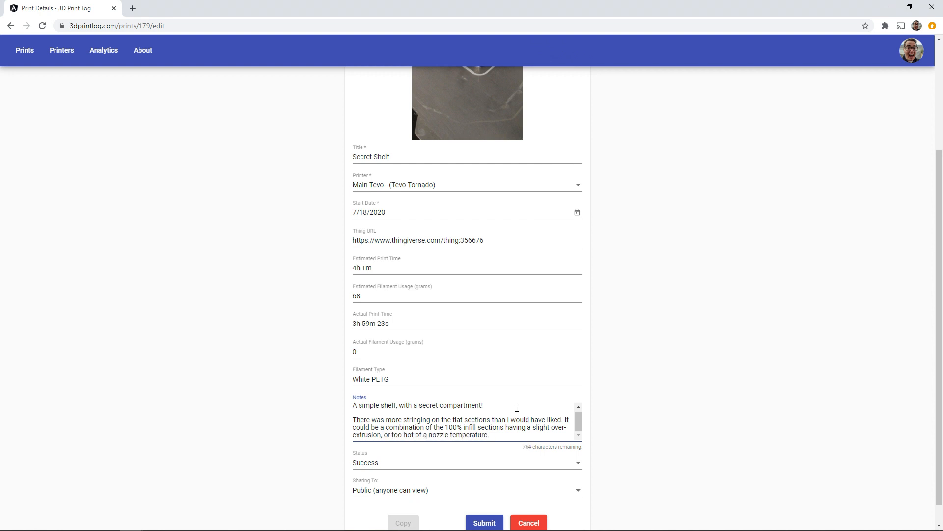
type("Otherwise, print turned out pretty good, and the sliding shelves fit together nicely.")
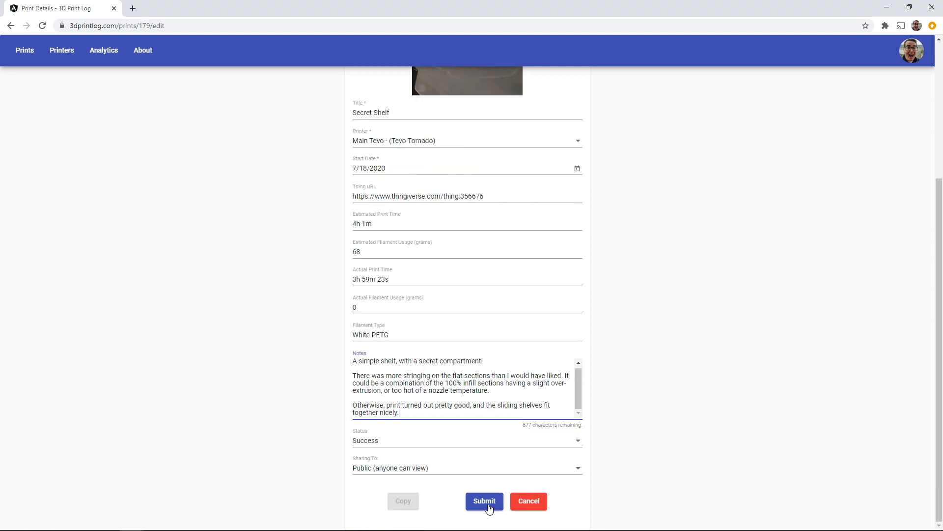
left_click(483, 500)
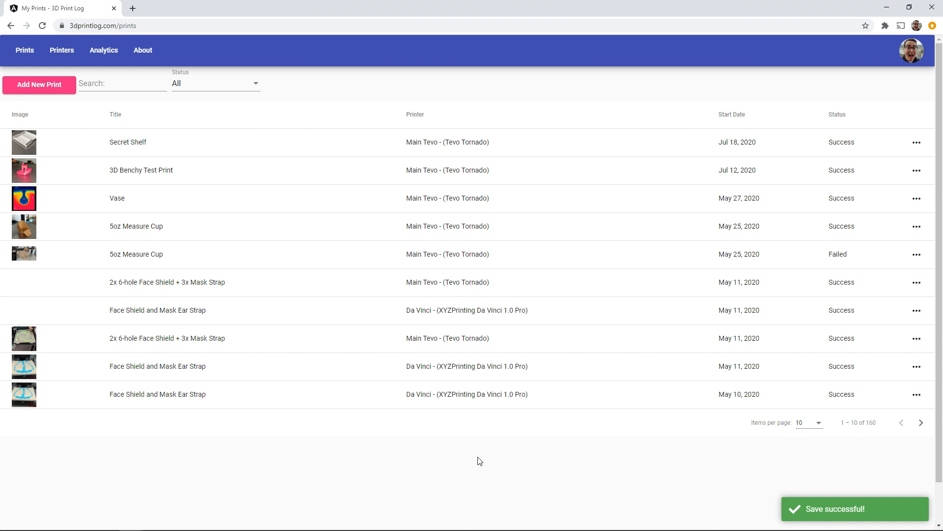
Step: Search the prints list for 'string' to confirm Secret Shelf is found
left_click(123, 83)
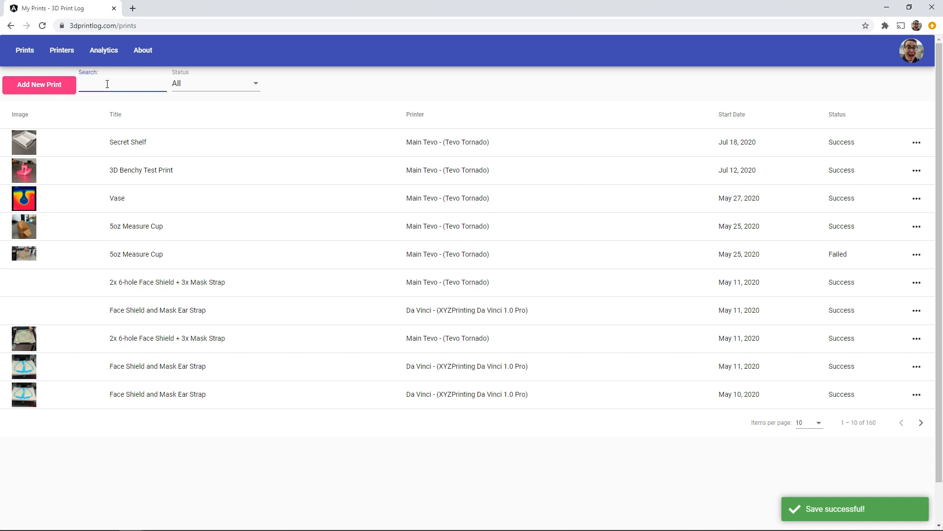
type("string")
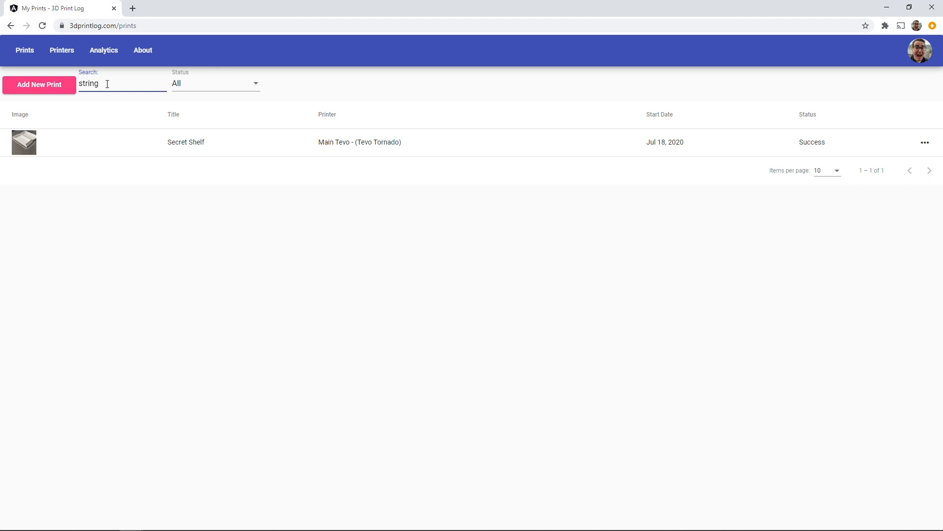
left_click(919, 50)
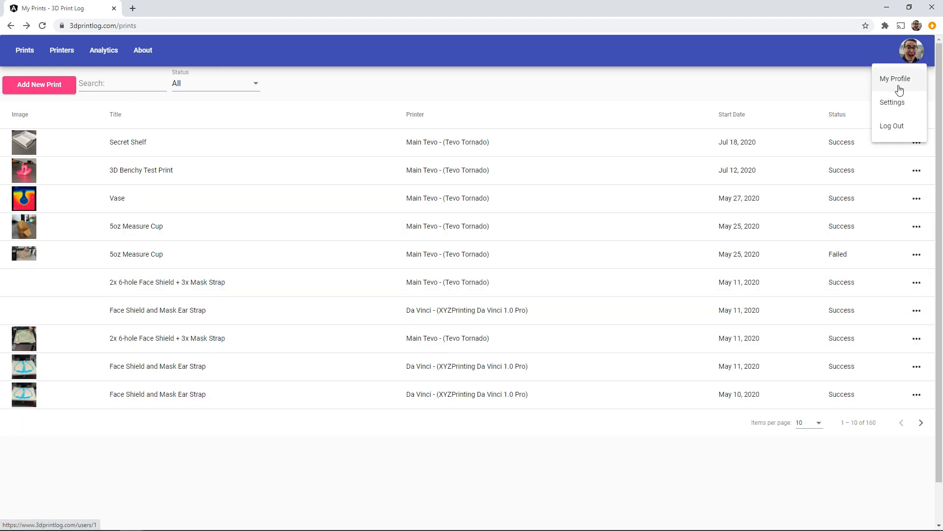
Step: View the HoffmanEngineering public profile with Secret Shelf leading the feed and grab its web address
left_click(895, 79)
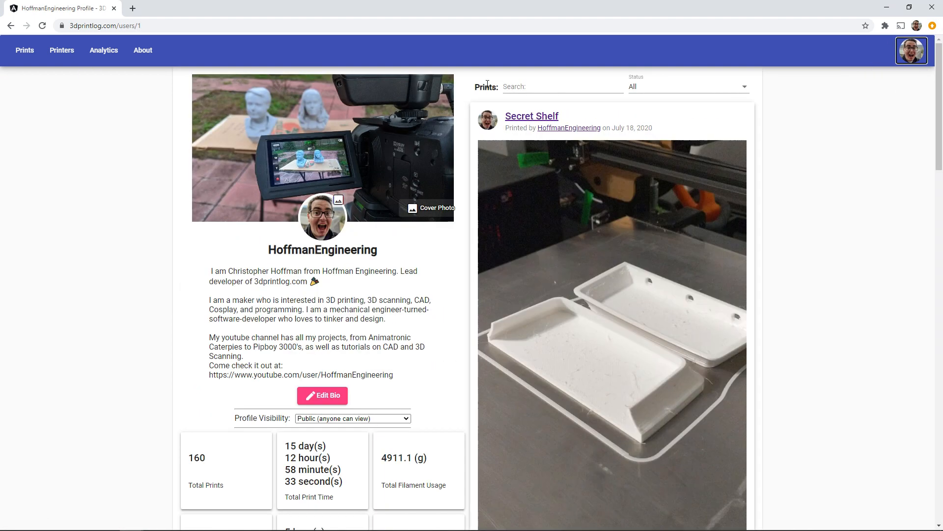
scroll("down", 3)
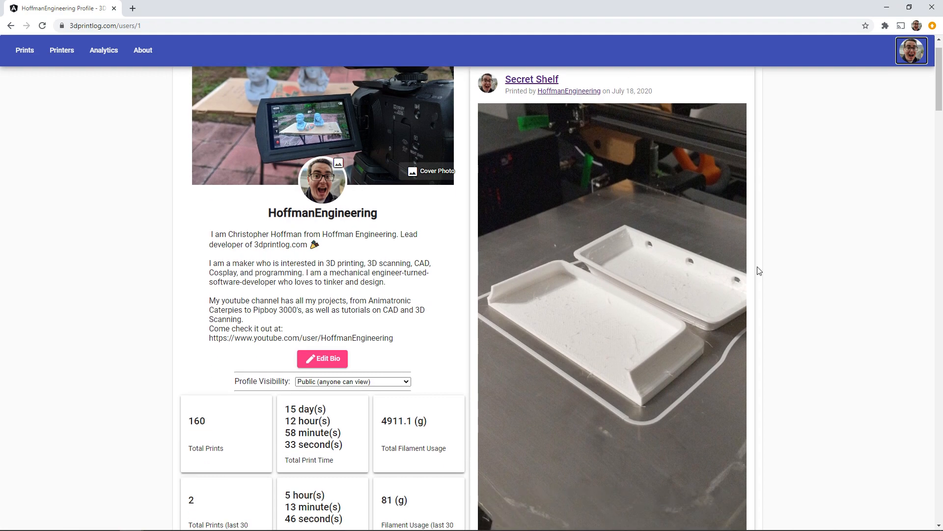
scroll("down", 3)
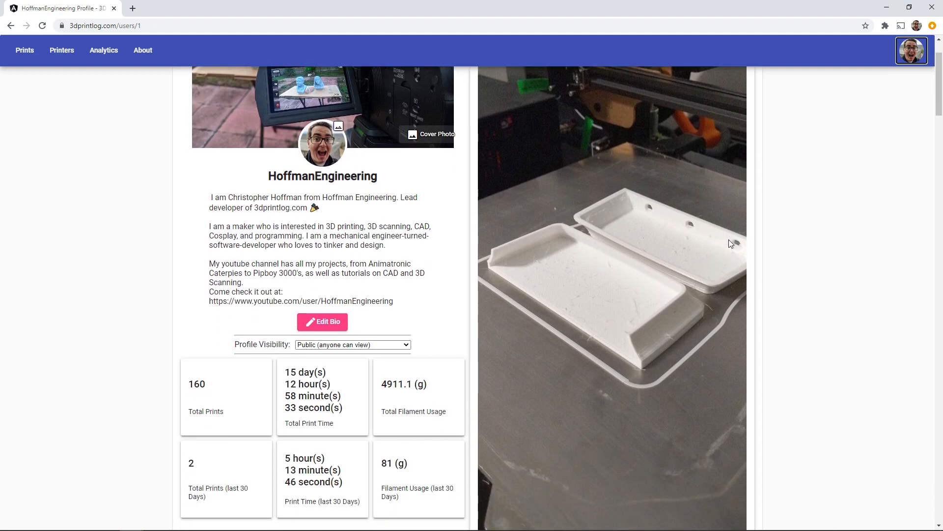
left_click(933, 25)
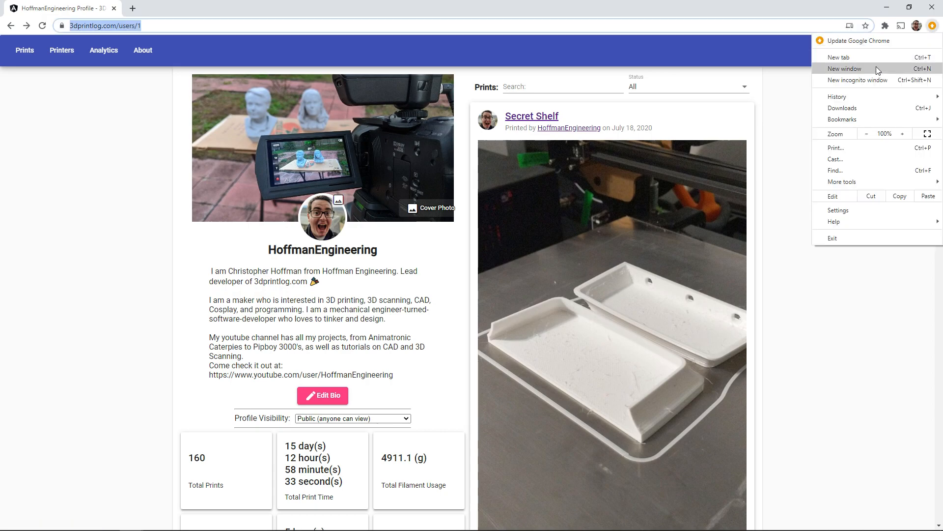
Step: As a signed-out visitor in a private window, confirm Secret Shelf's photo, Success status and notes show publicly
left_click(861, 81)
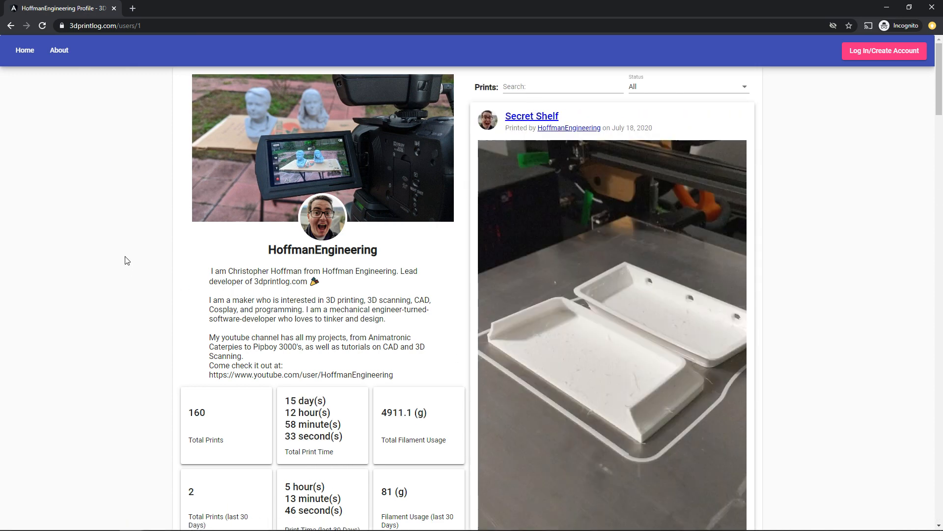
mouse_move(130, 255)
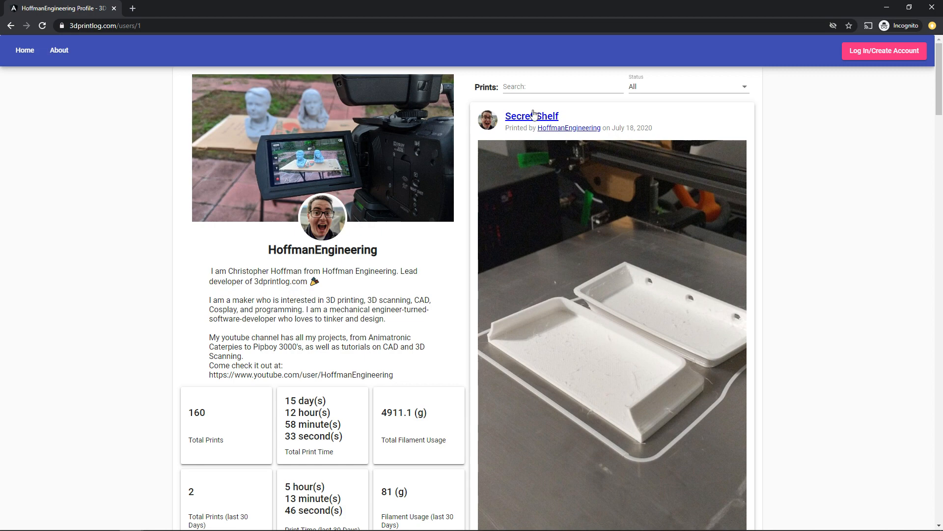
left_click(531, 115)
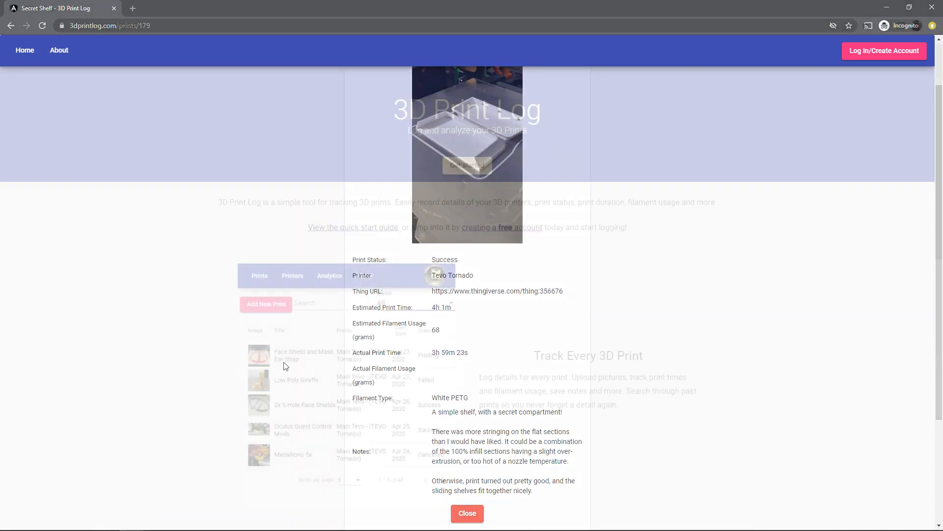
left_click(467, 513)
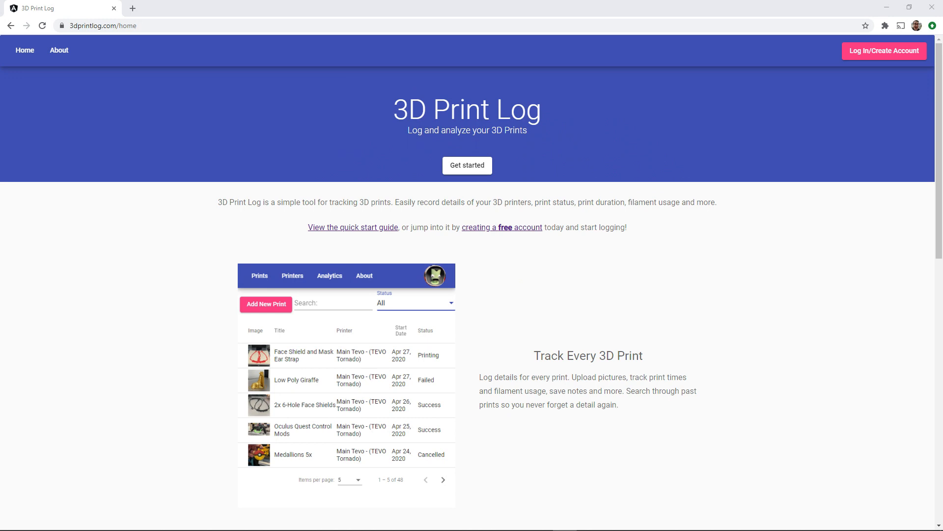